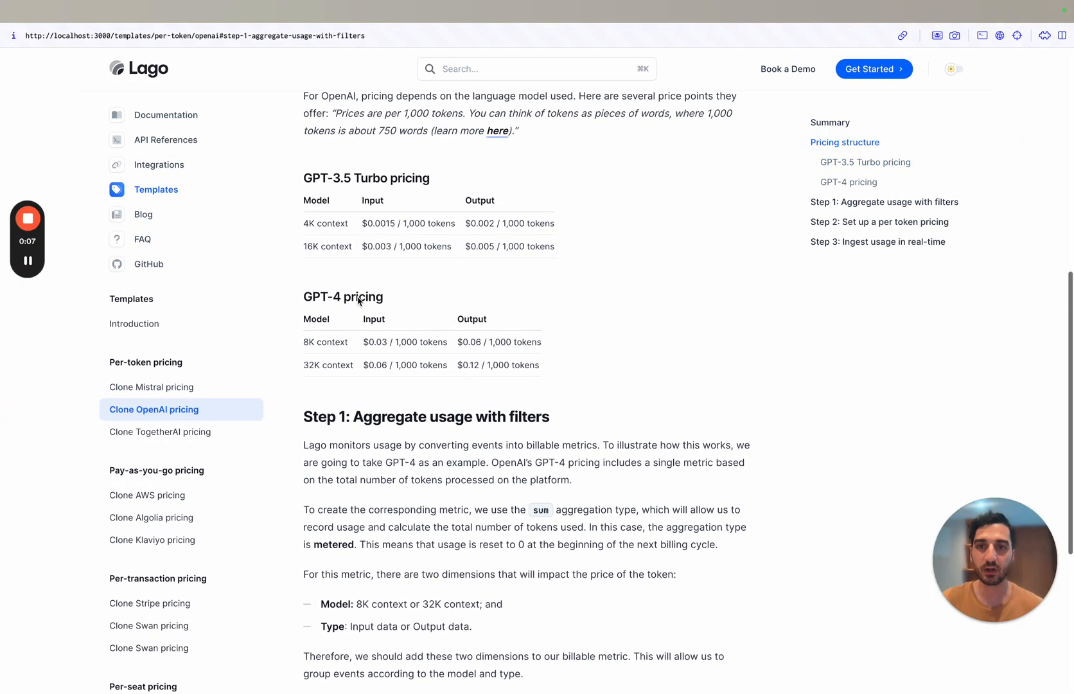
pyautogui.moveTo(391, 309)
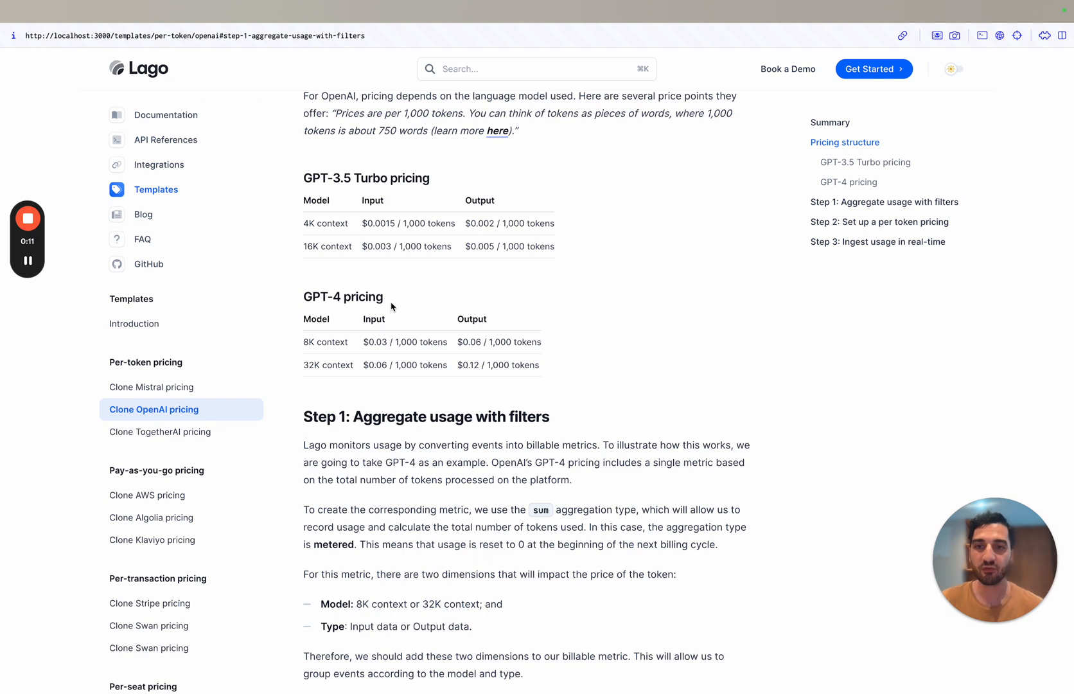
pyautogui.moveTo(381, 279)
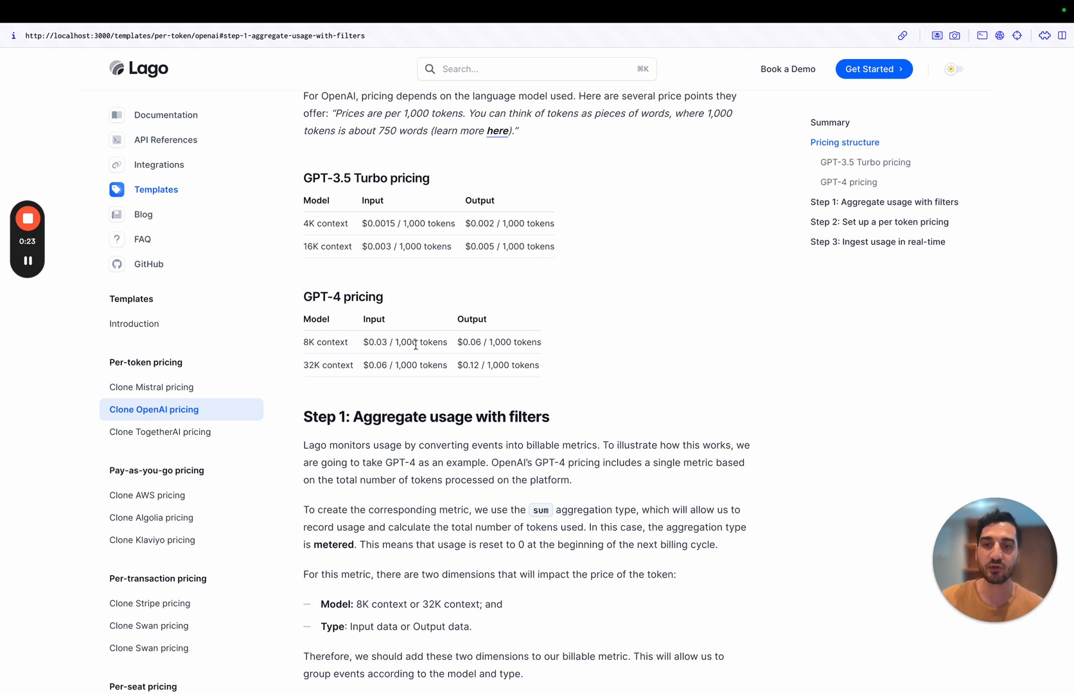
pyautogui.moveTo(313, 321)
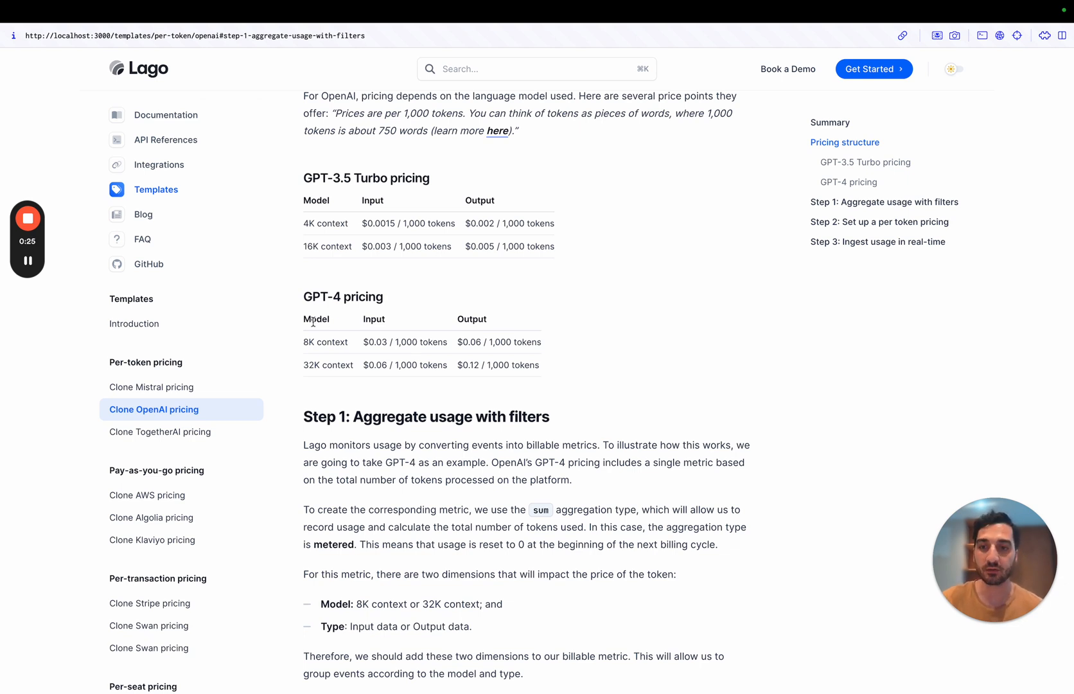
pyautogui.moveTo(311, 345)
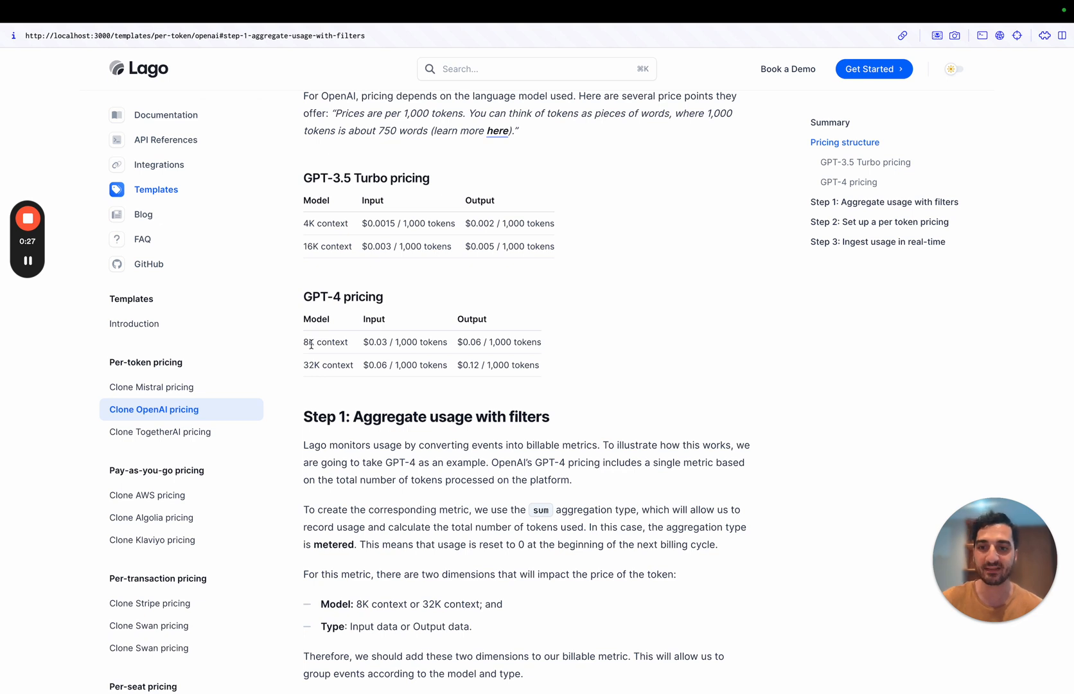
pyautogui.moveTo(393, 327)
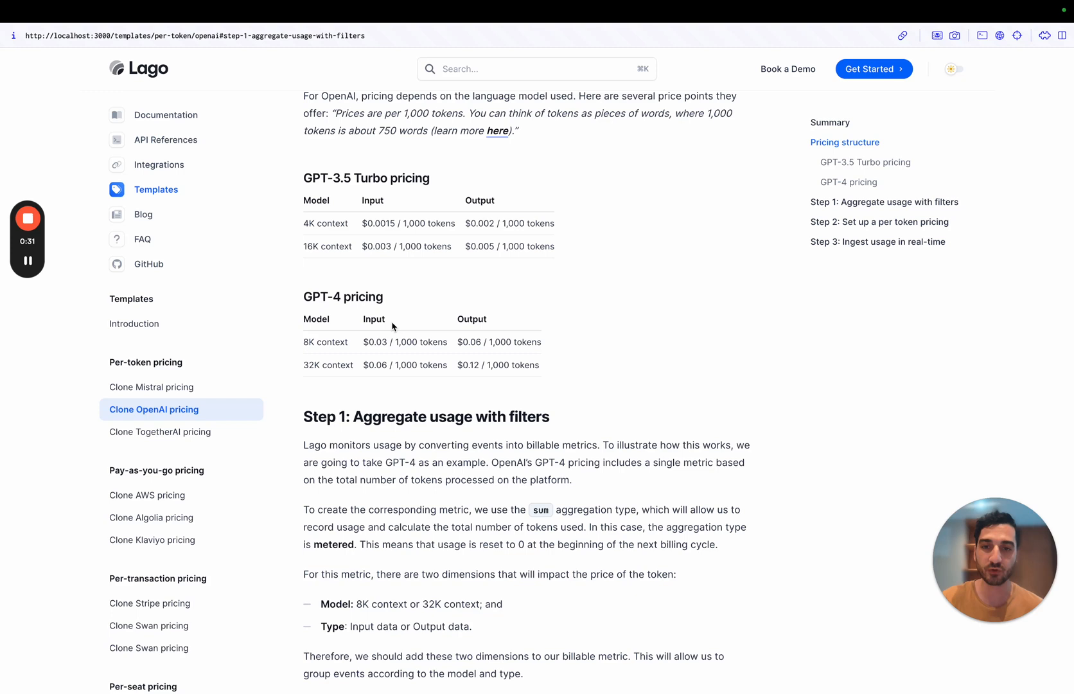
pyautogui.moveTo(488, 335)
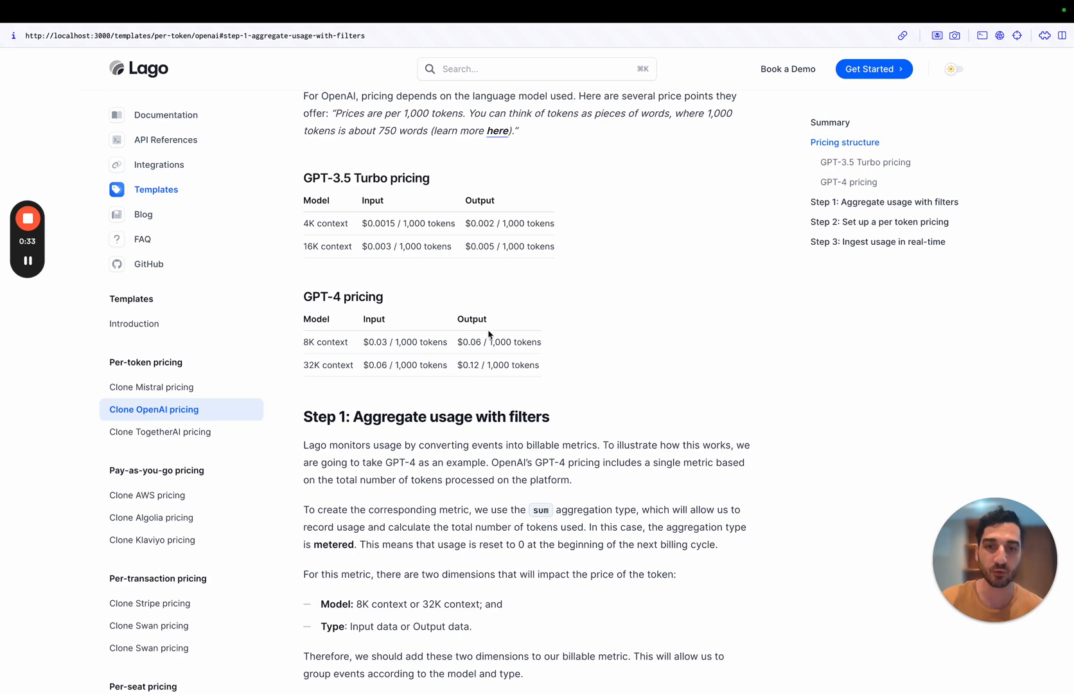
pyautogui.moveTo(479, 334)
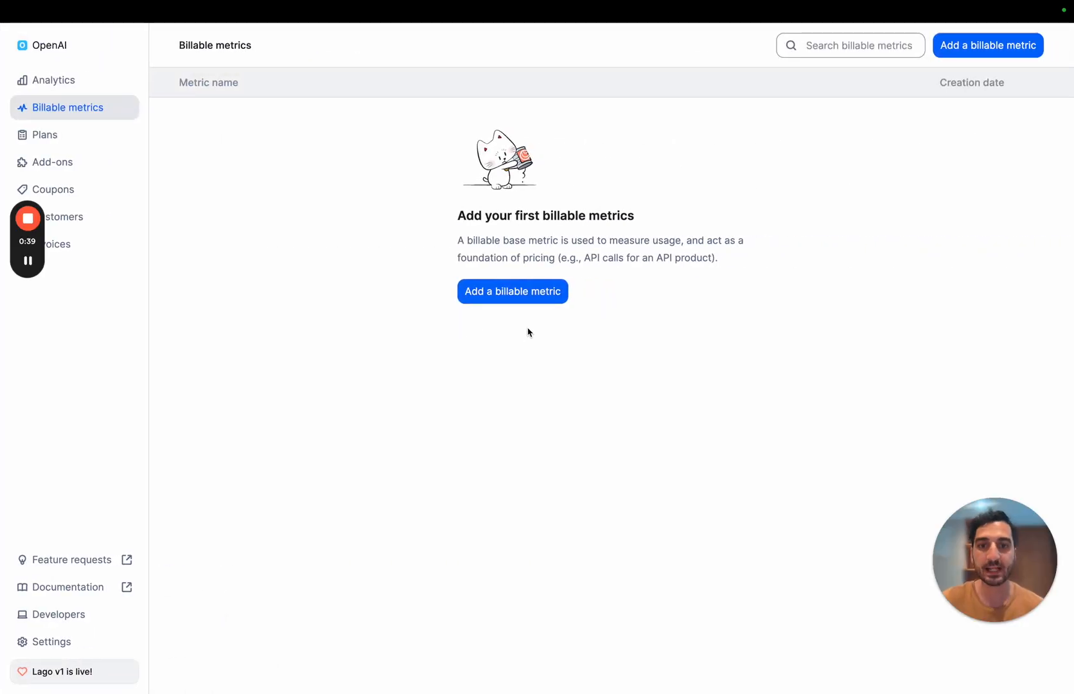
# Step: Start a new billable metric named Tokens with code tokens
pyautogui.click(513, 291)
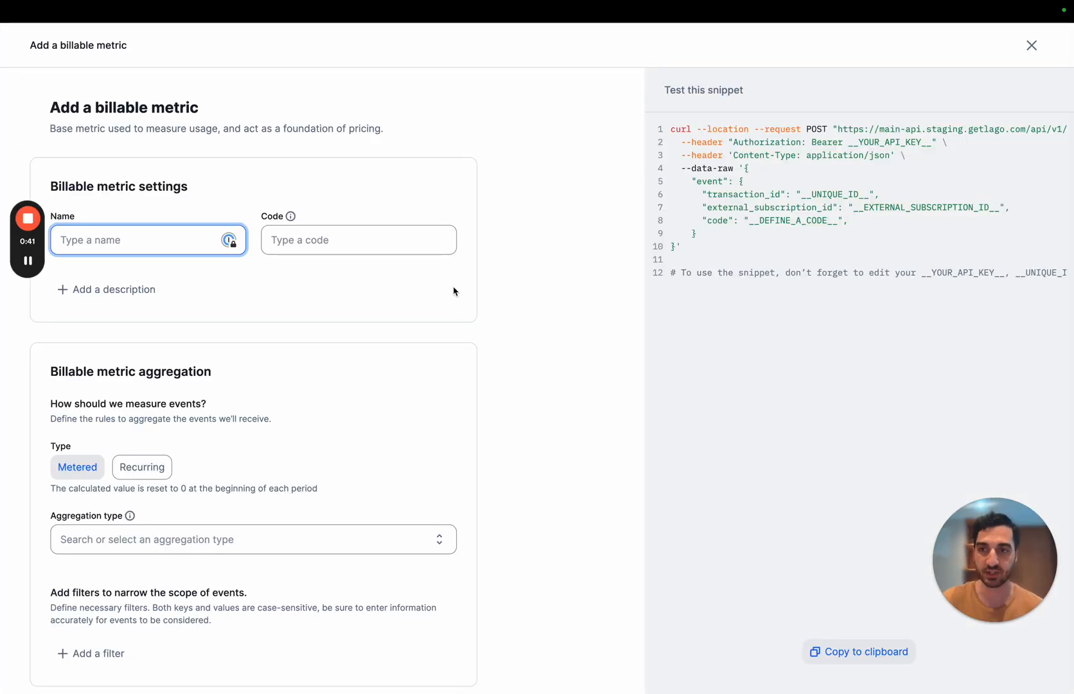
pyautogui.write('Tokens')
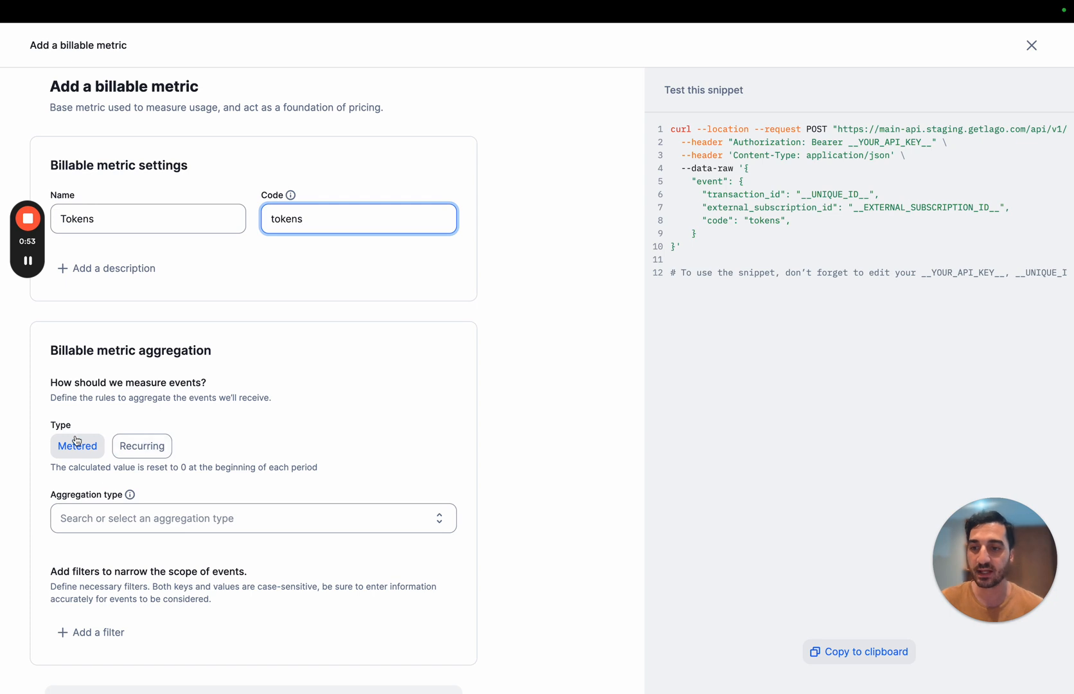
pyautogui.moveTo(147, 418)
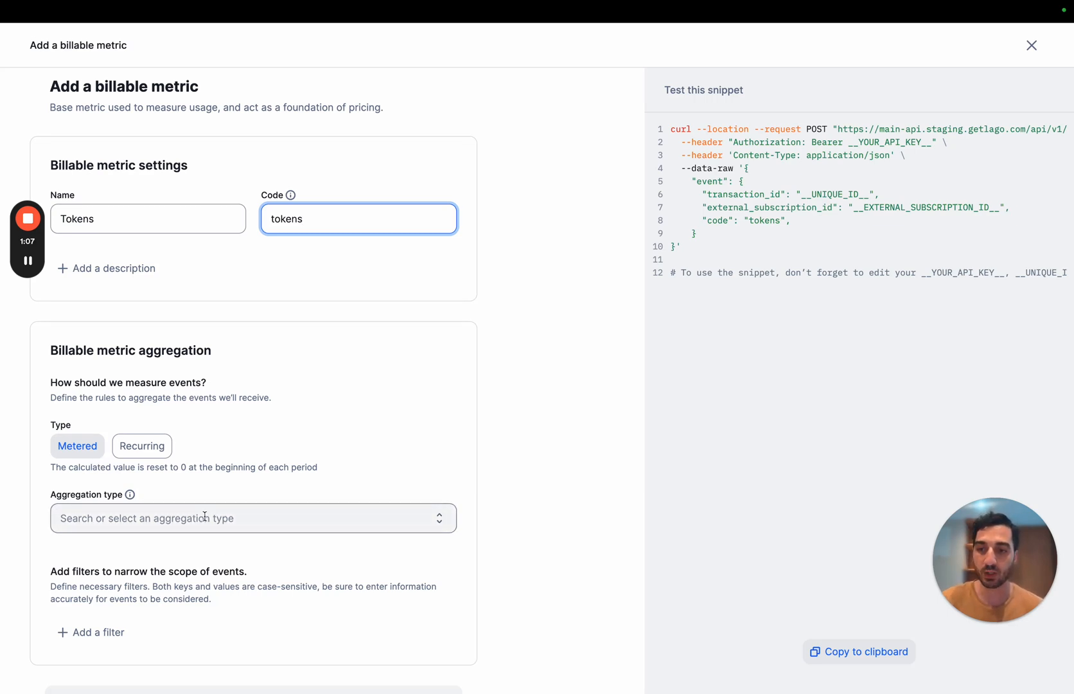
pyautogui.click(253, 518)
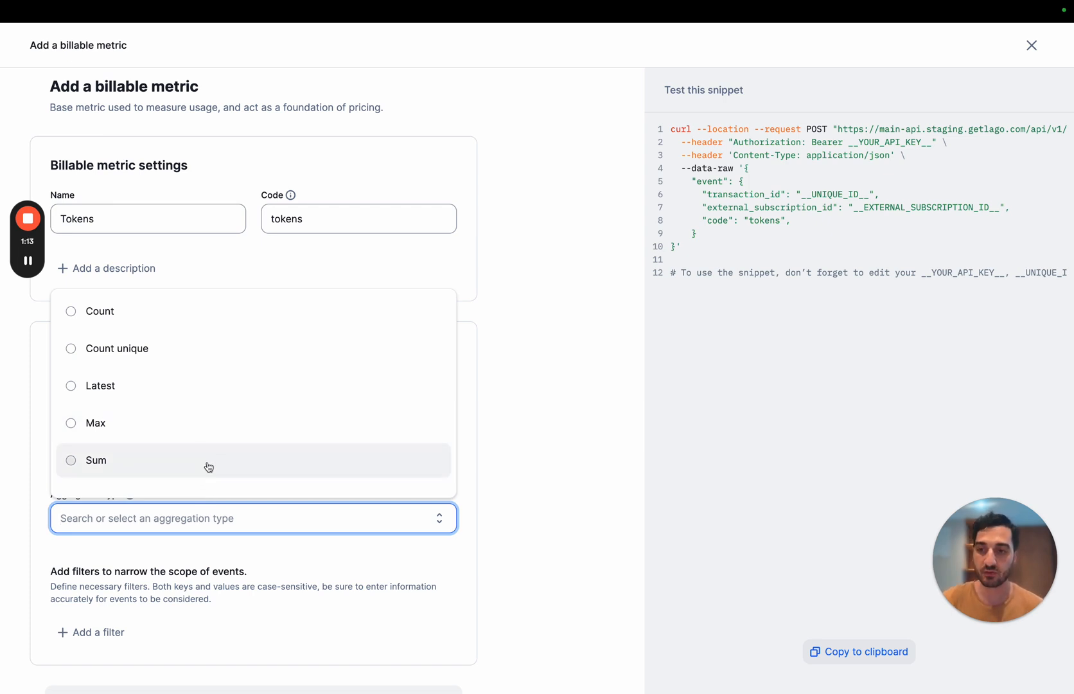
# Step: Make the Tokens metric aggregate by Sum over the 'total' property
pyautogui.click(96, 459)
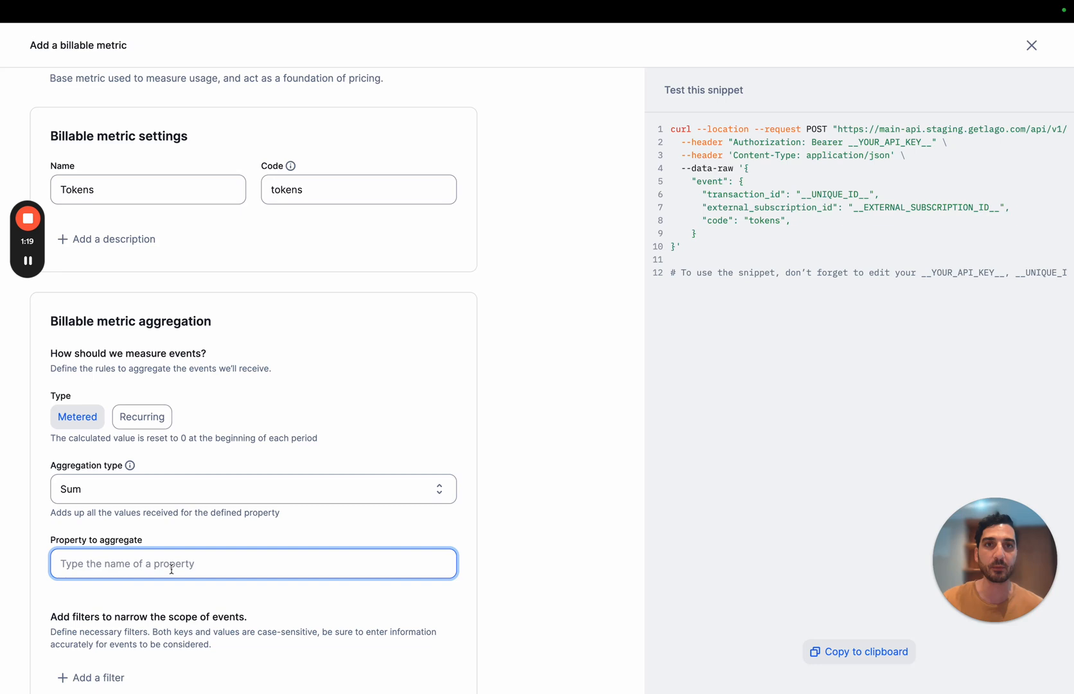
pyautogui.write('yo')
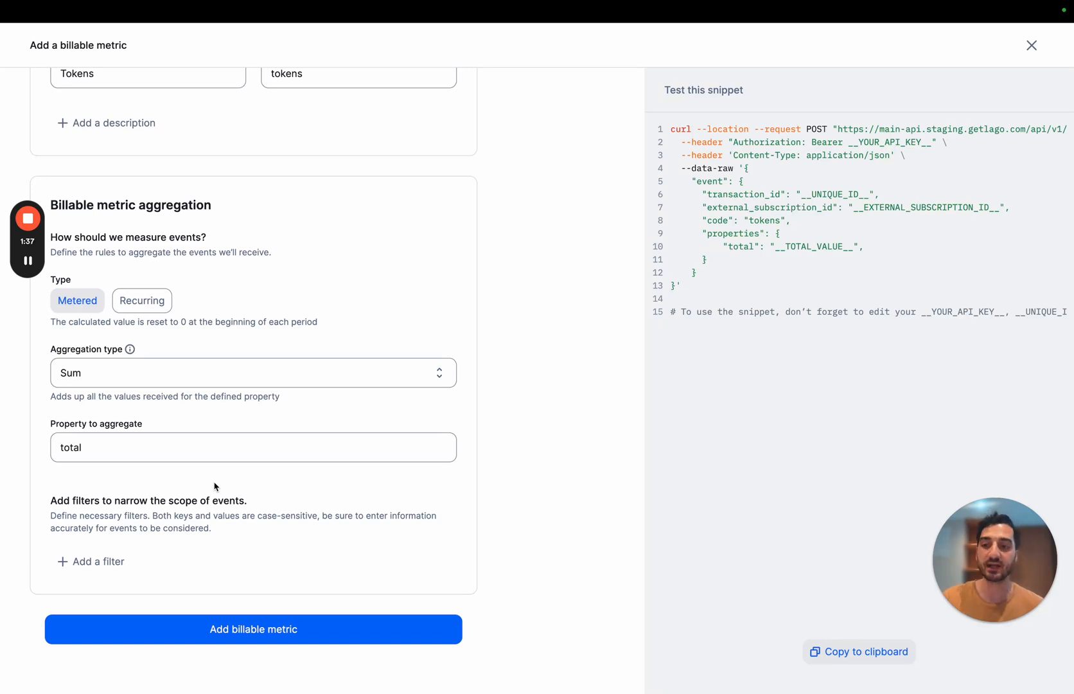
# Step: Add a model filter with values 8k and 32k
pyautogui.click(98, 561)
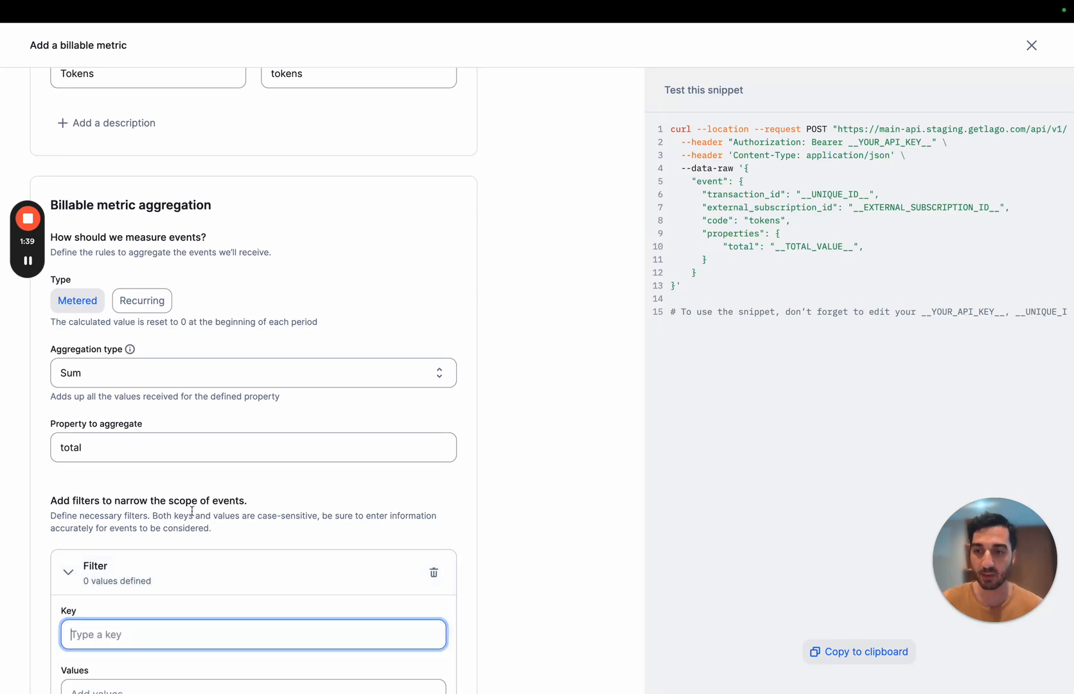
pyautogui.scroll(-3)
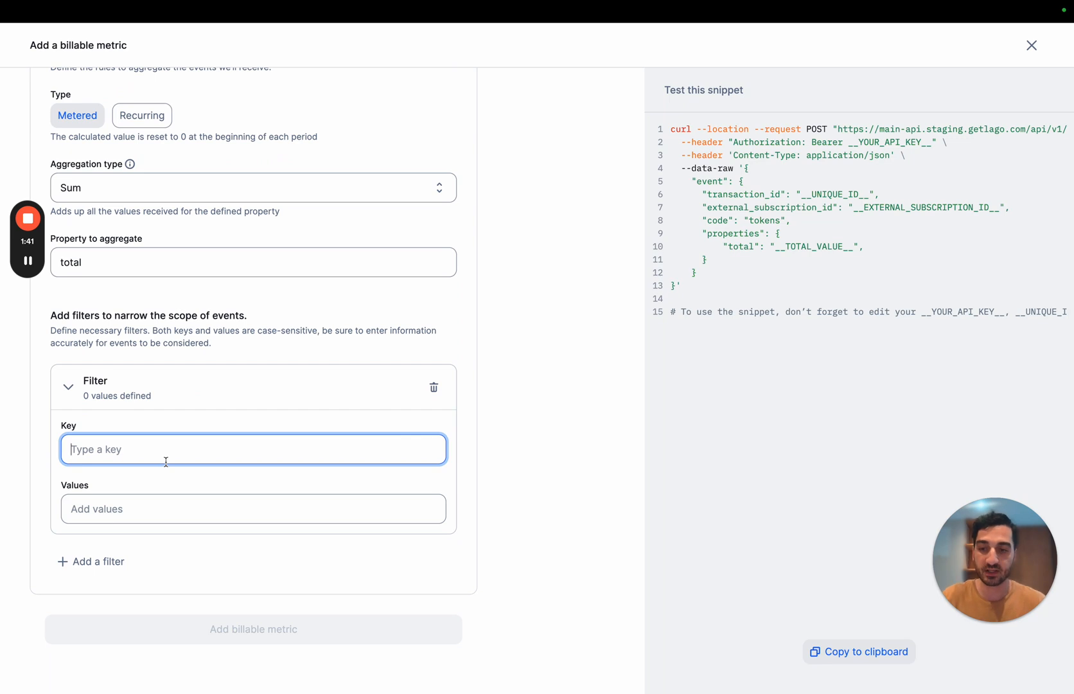
pyautogui.write('mo')
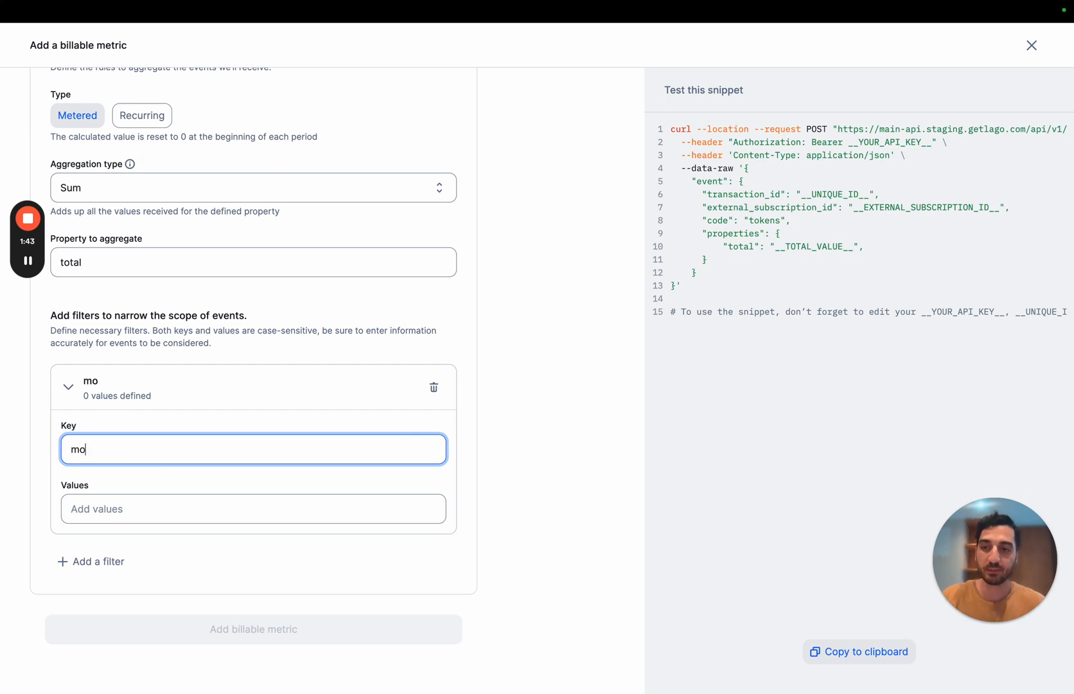
pyautogui.write('8k')
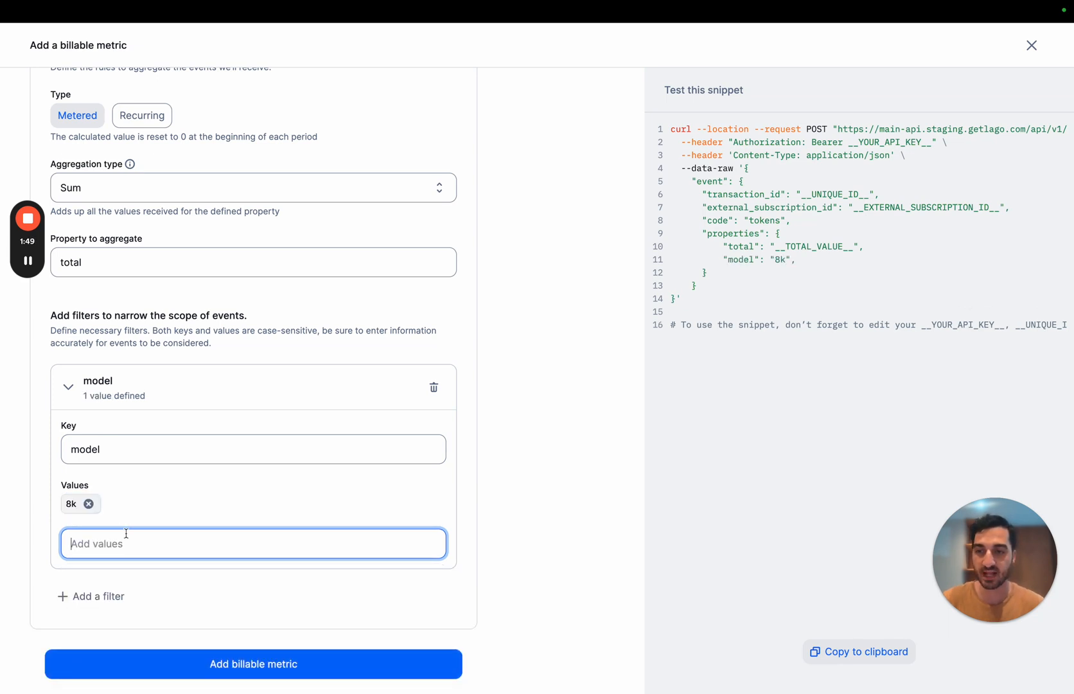
pyautogui.write('32')
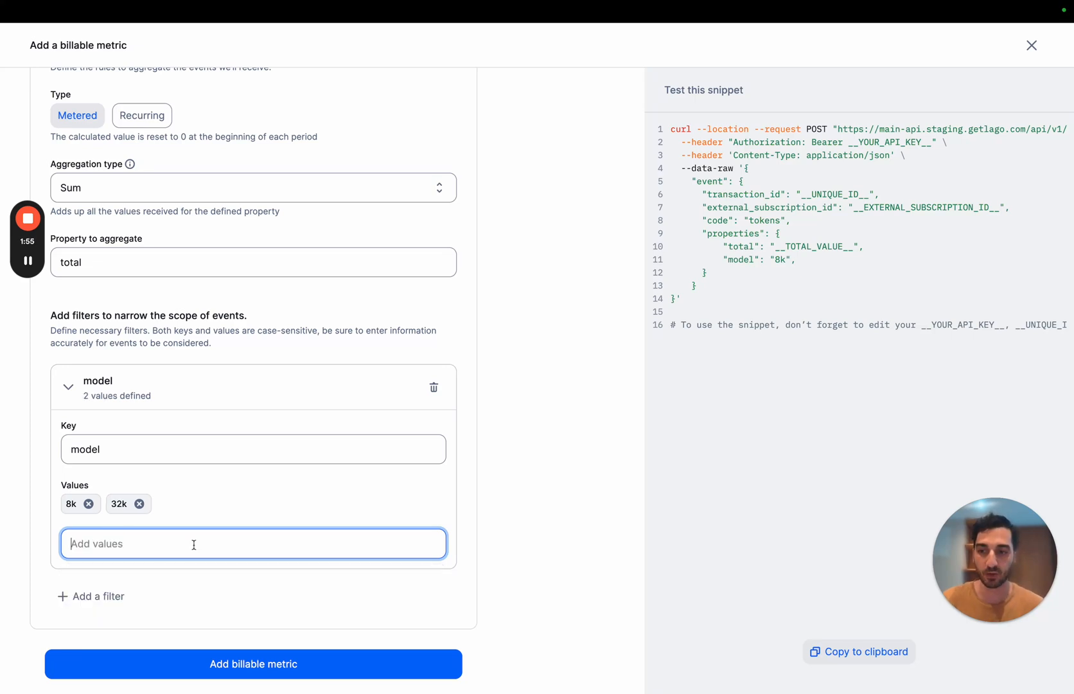
pyautogui.moveTo(175, 593)
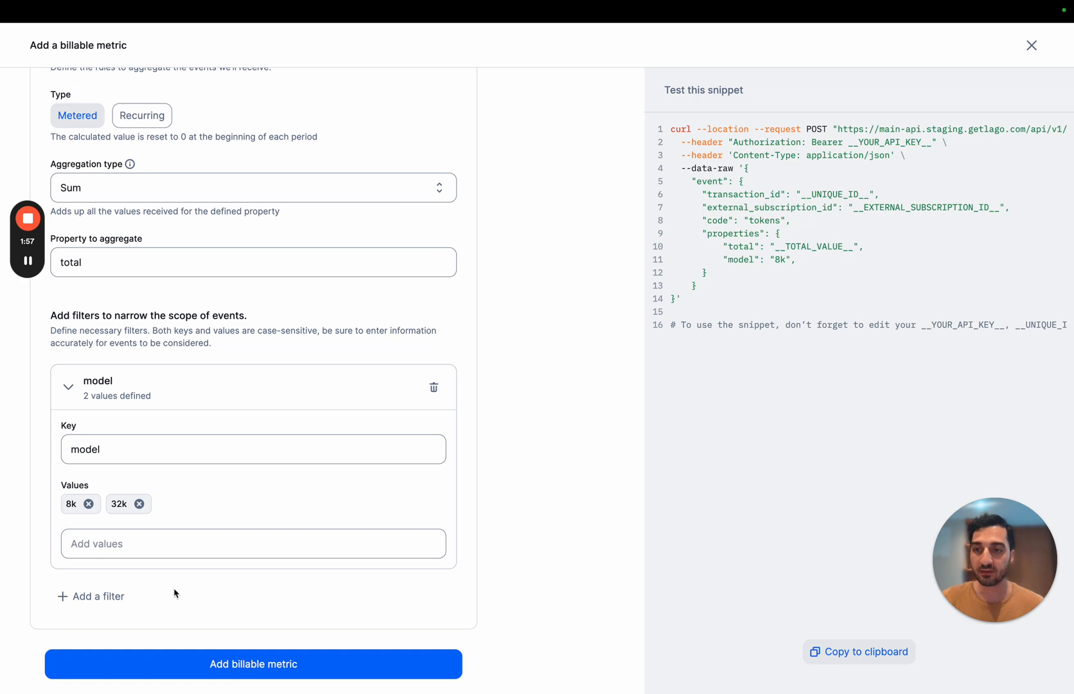
# Step: Add a type filter with values input and output
pyautogui.click(97, 597)
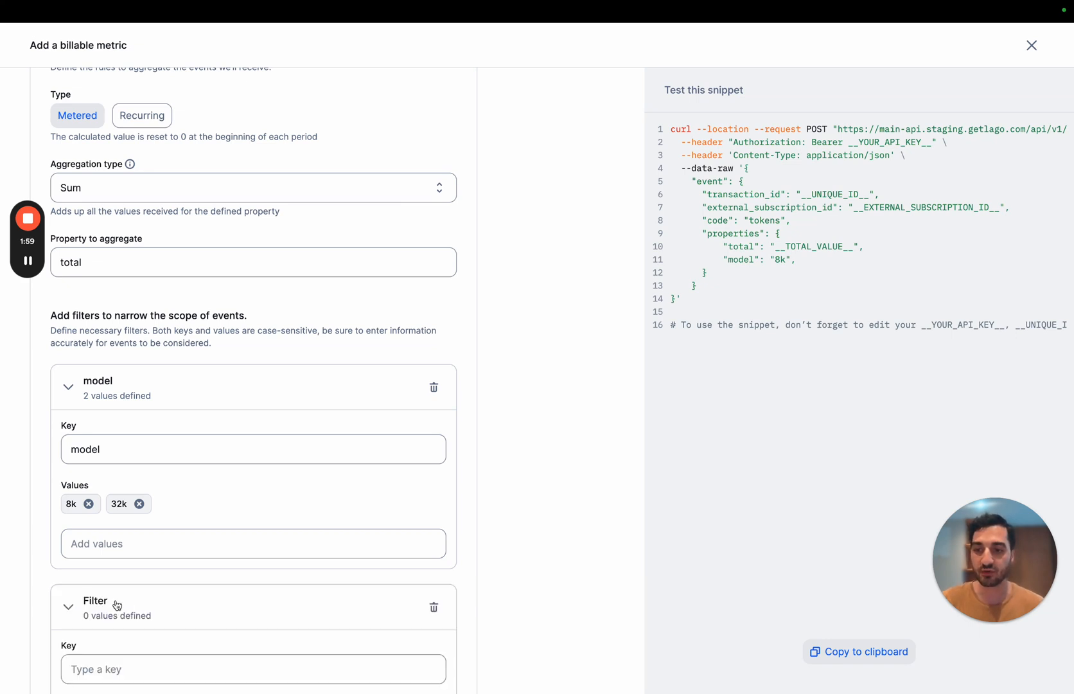
pyautogui.click(253, 467)
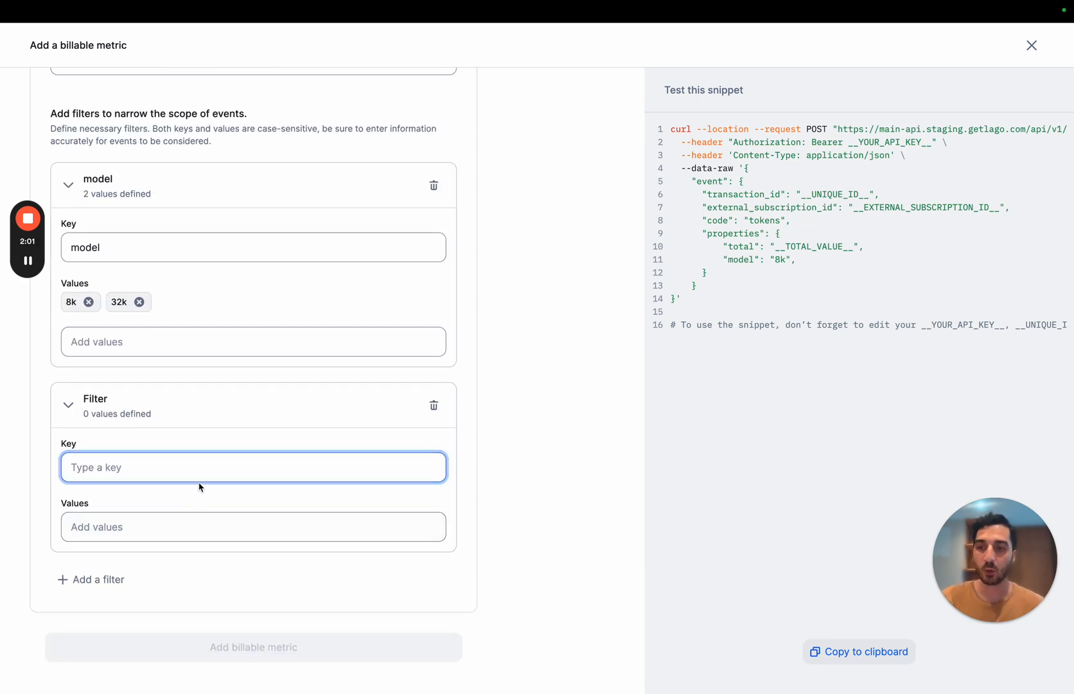
pyautogui.write('type')
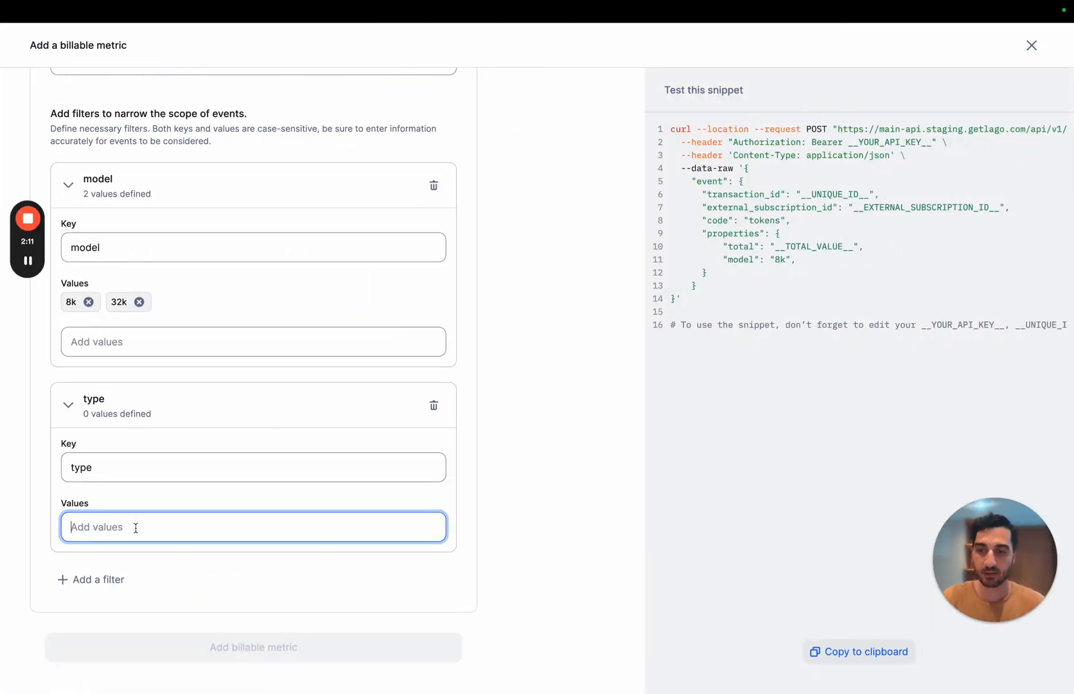
pyautogui.write('input')
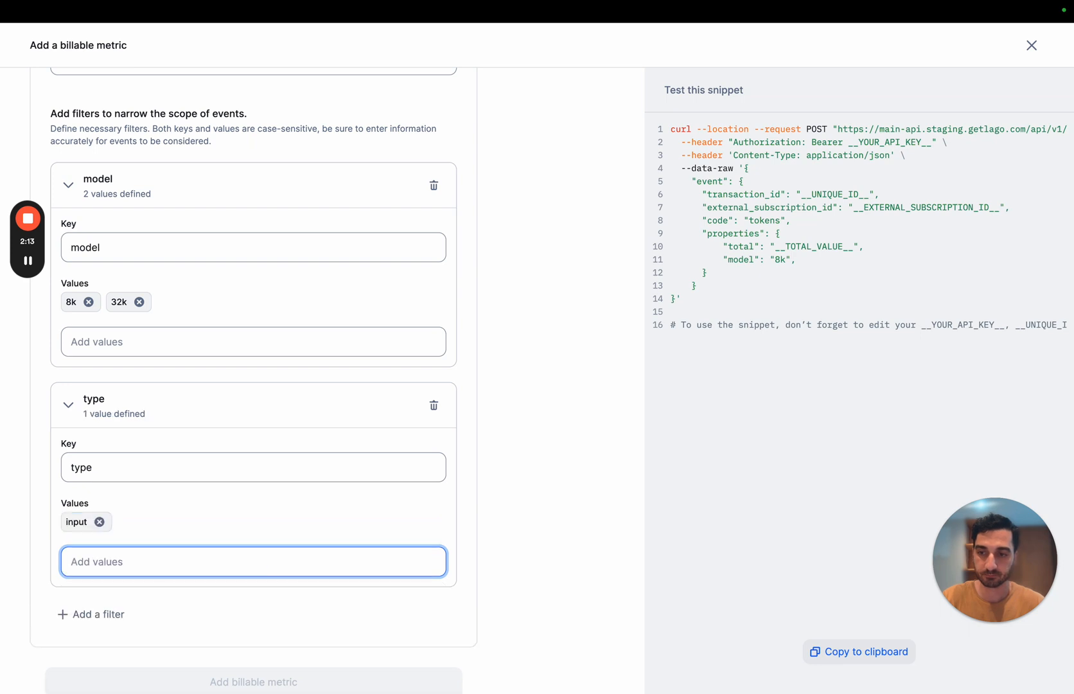
pyautogui.write('outp')
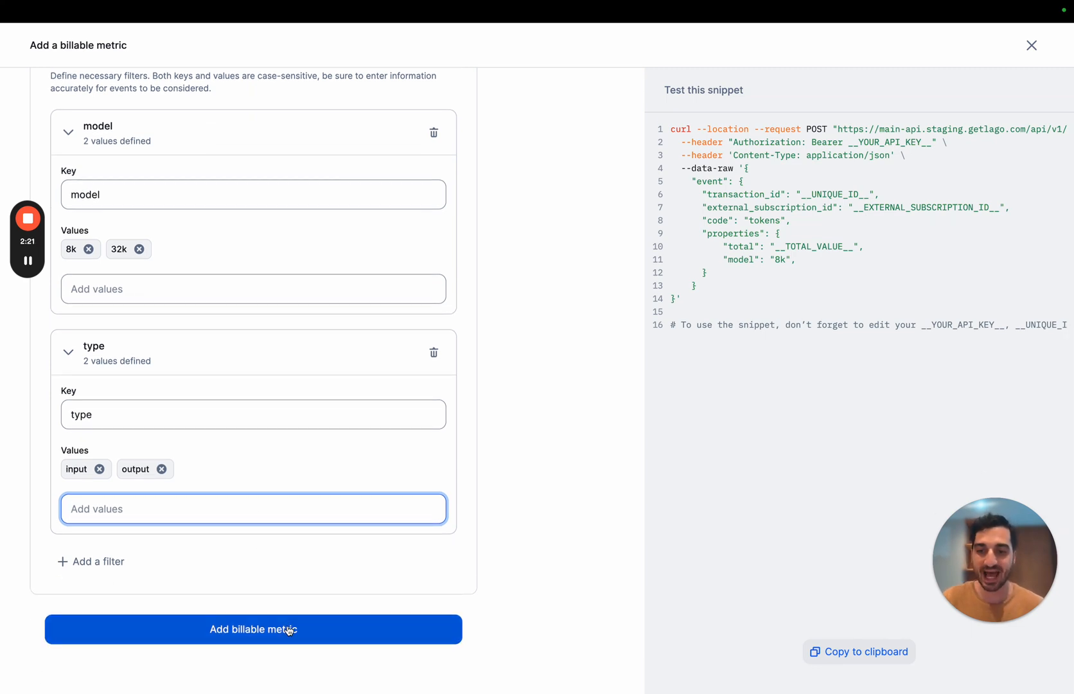
# Step: Save the Tokens billable metric and start a new plan from Plans
pyautogui.click(252, 630)
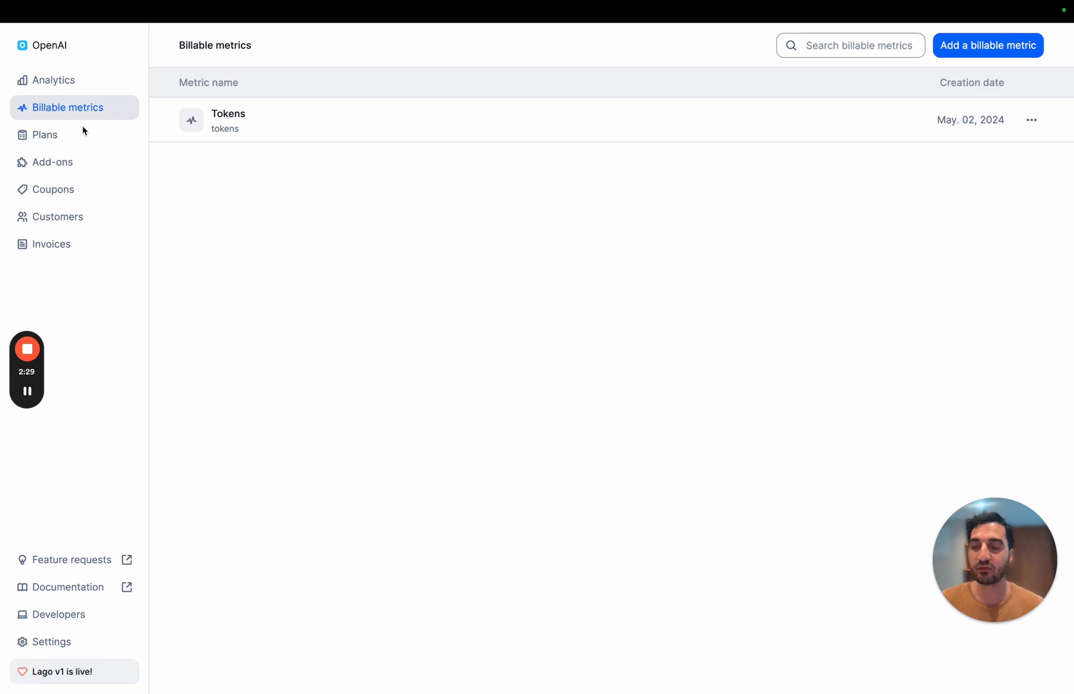
pyautogui.click(44, 134)
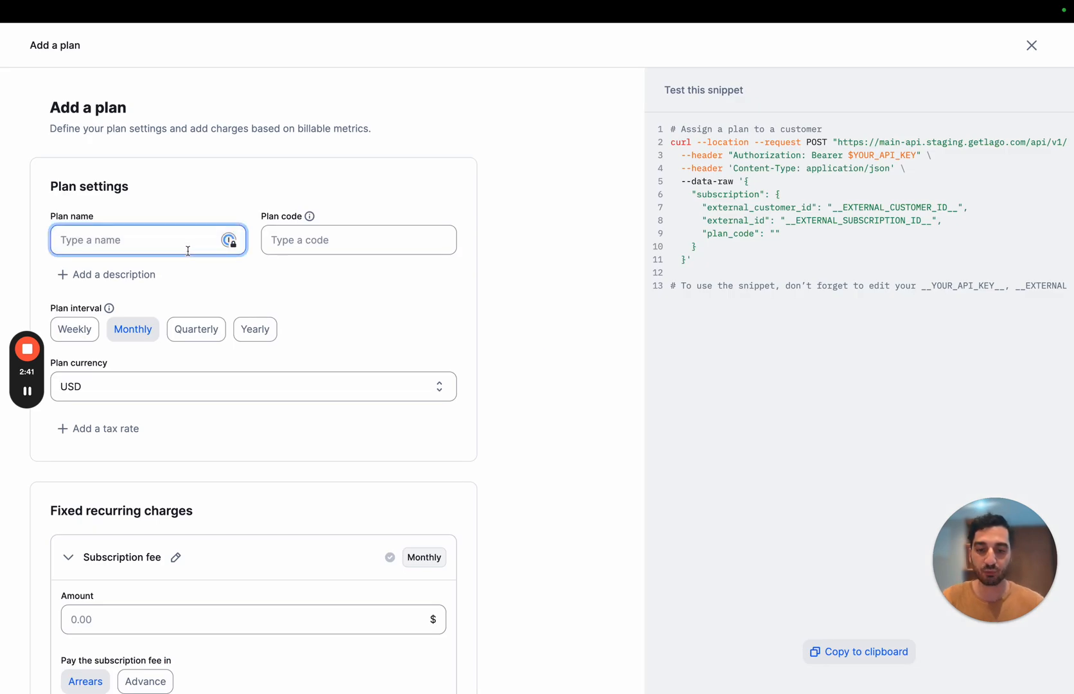
# Step: Name the plan 'Pay as you go' with code payg and a 0 subscription fee
pyautogui.write('Pay as you go')
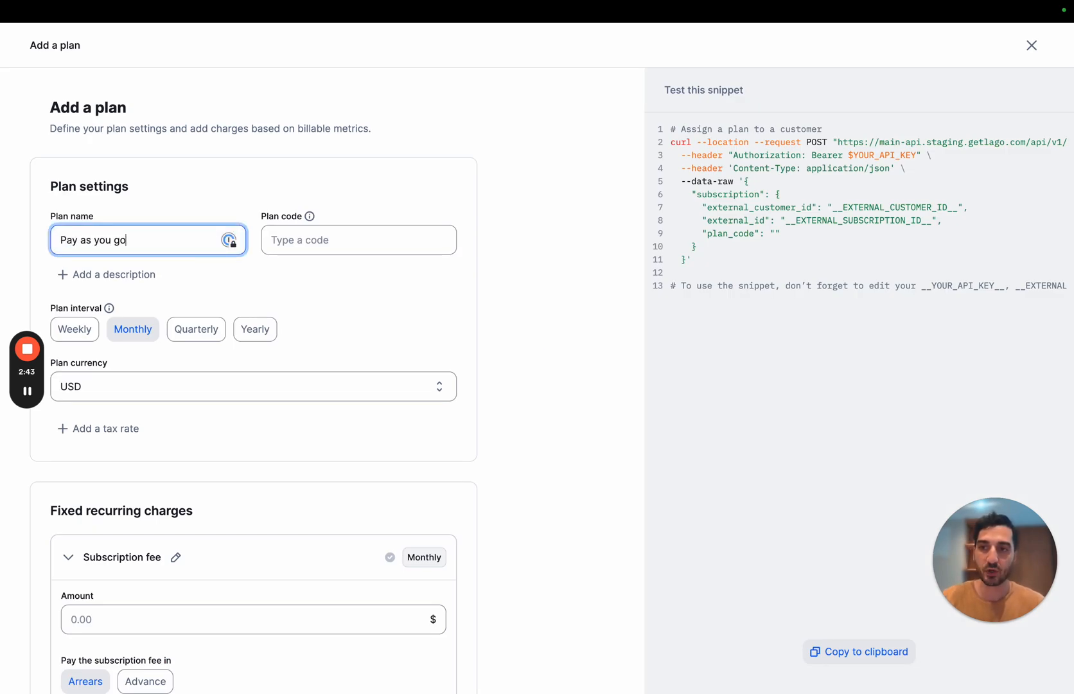
pyautogui.write('payg')
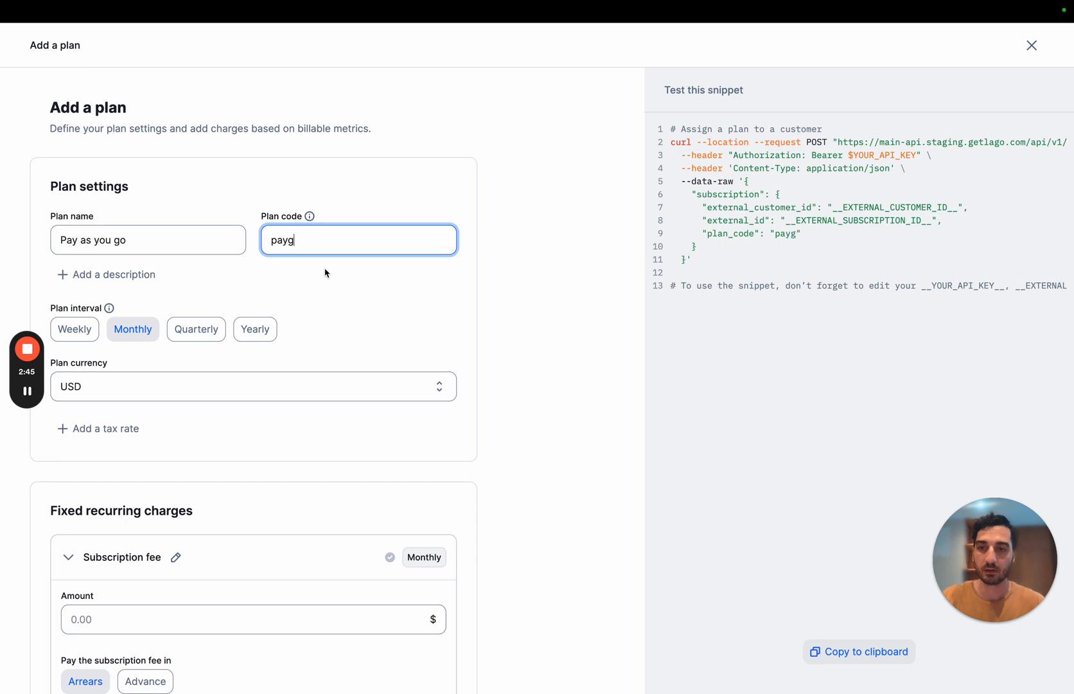
pyautogui.scroll(-3)
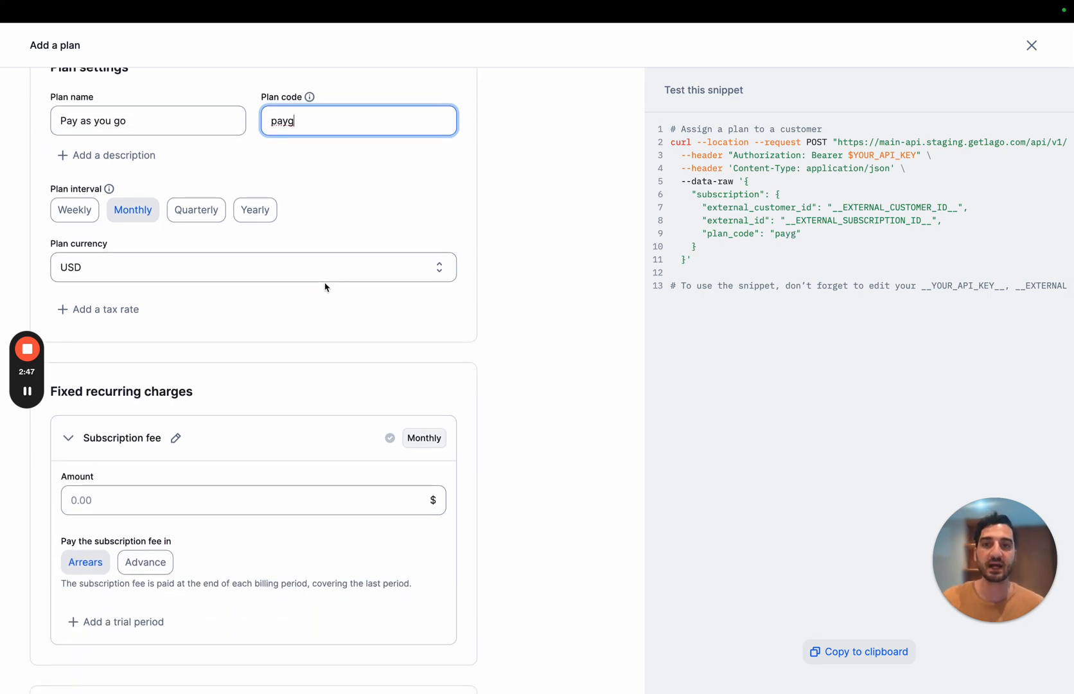
pyautogui.scroll(-3)
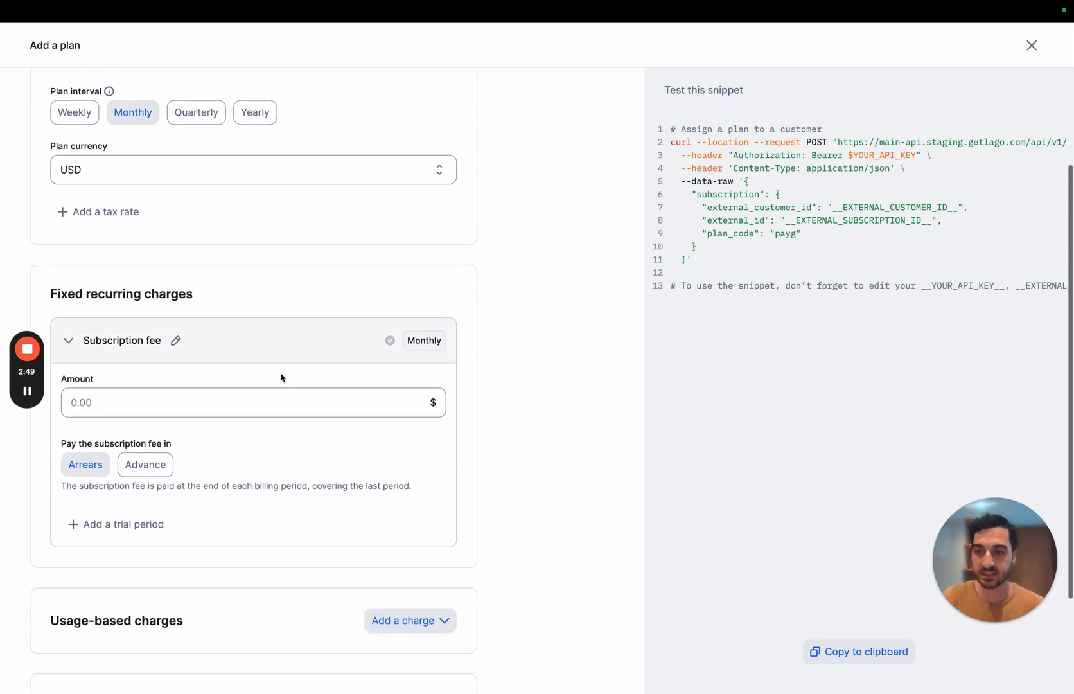
pyautogui.click(252, 402)
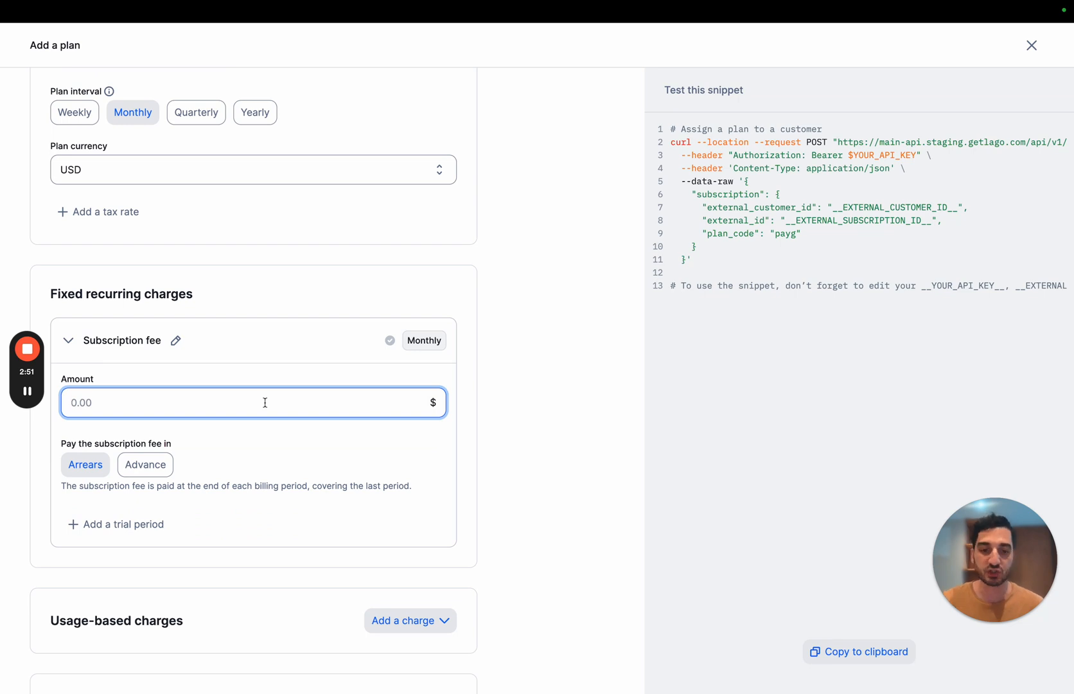
pyautogui.write('0')
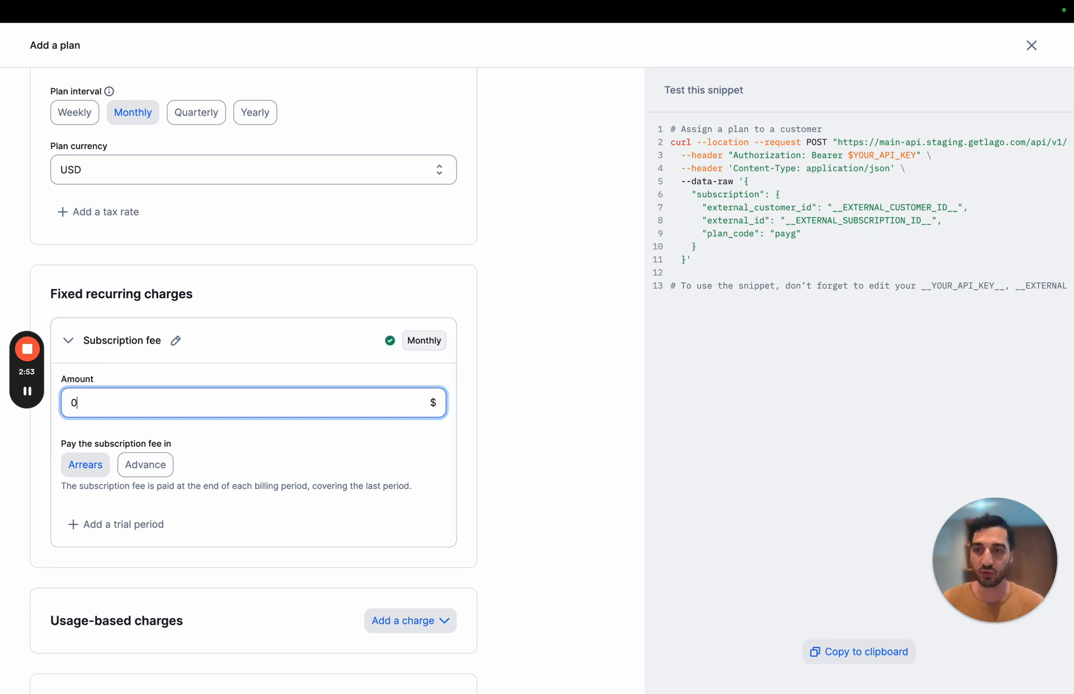
pyautogui.scroll(-3)
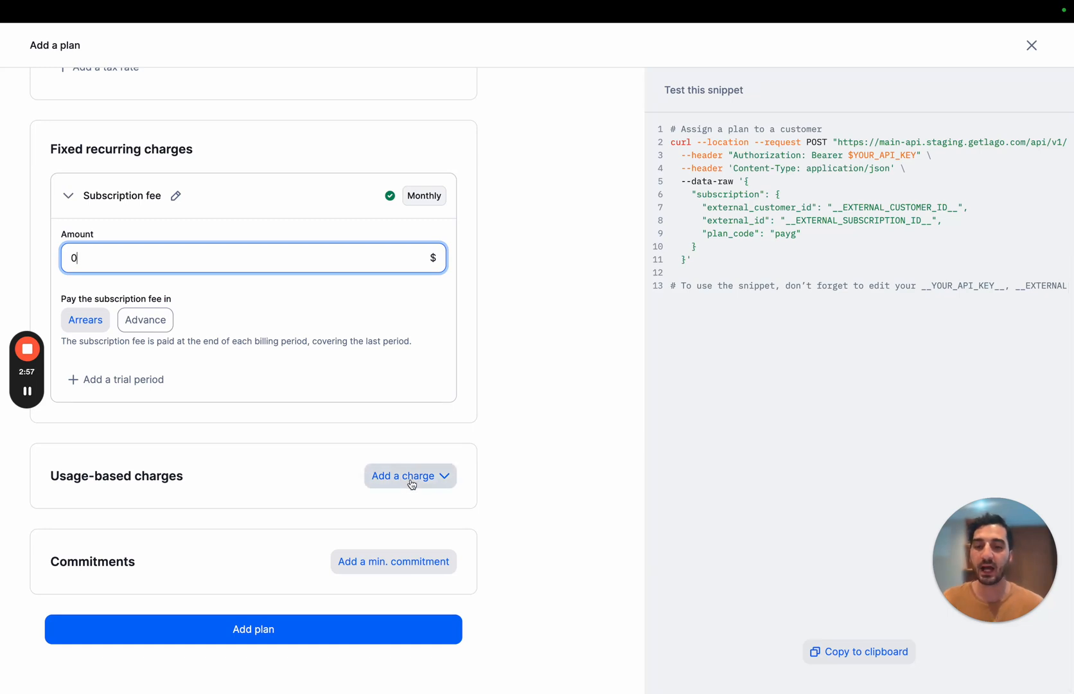
# Step: Add a metered Tokens charge to the plan using package pricing
pyautogui.click(411, 476)
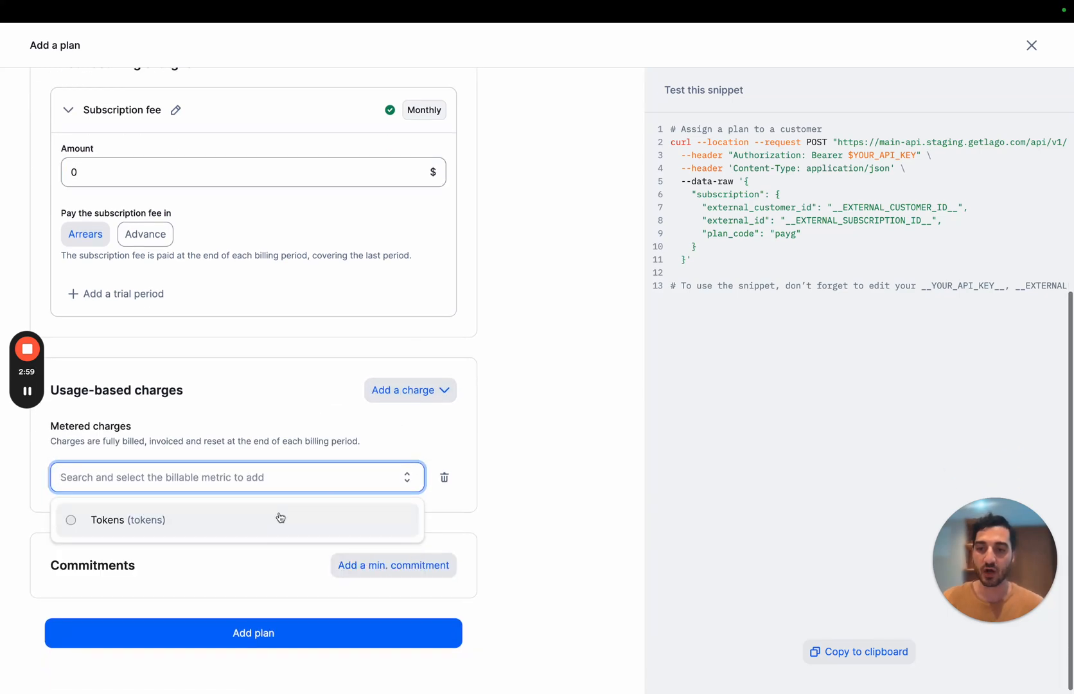
pyautogui.click(127, 519)
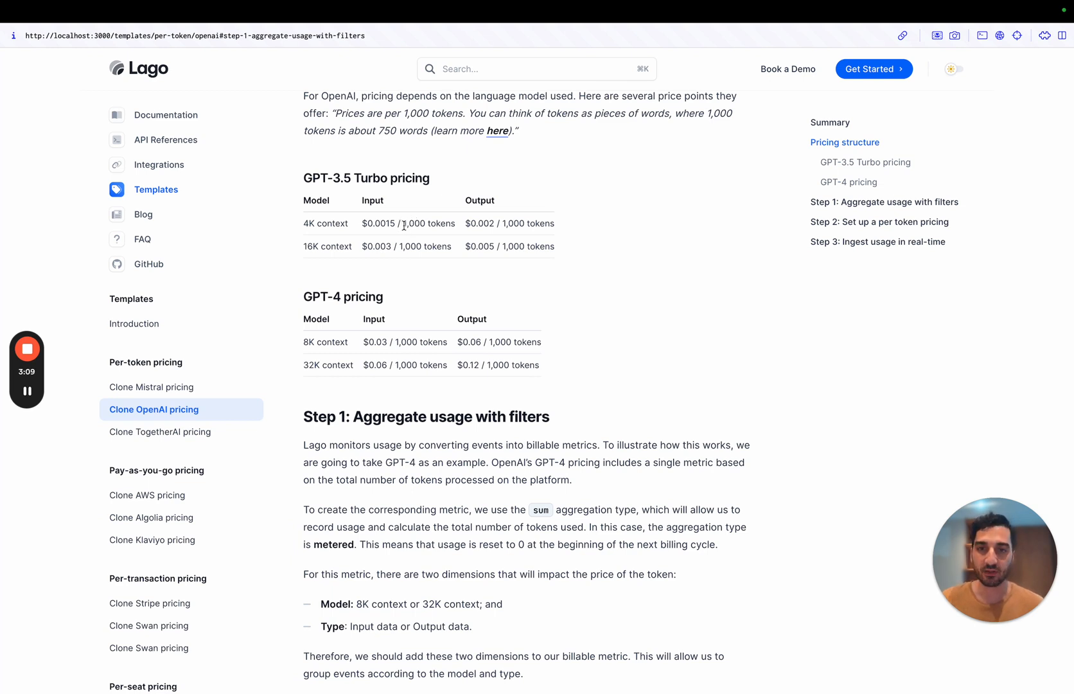
pyautogui.moveTo(425, 238)
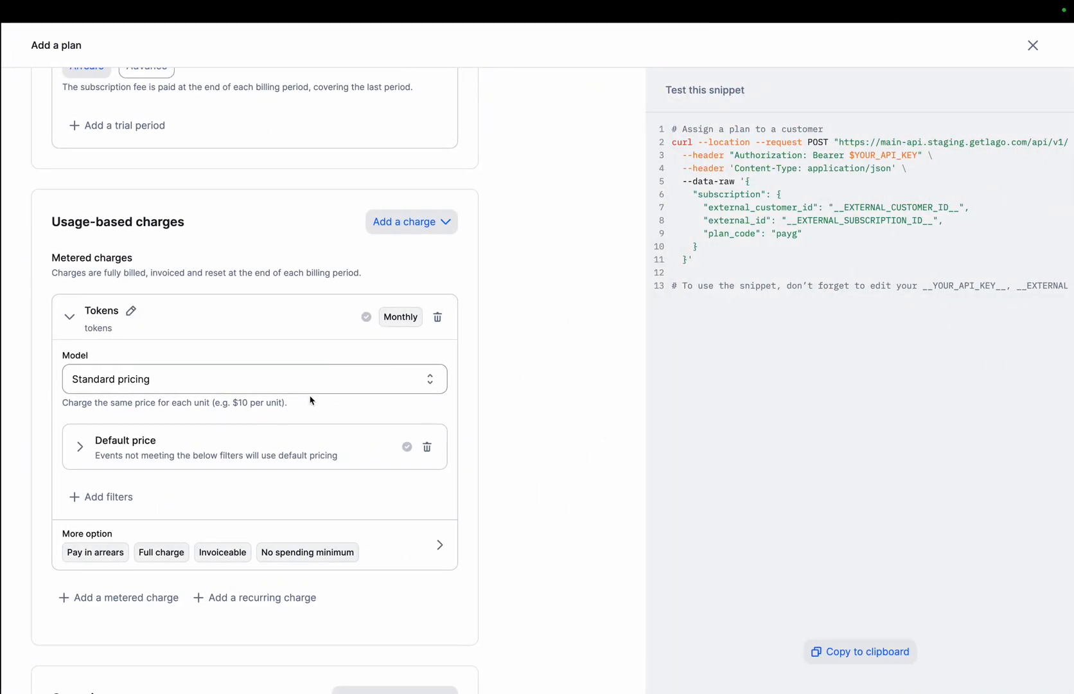
pyautogui.click(252, 379)
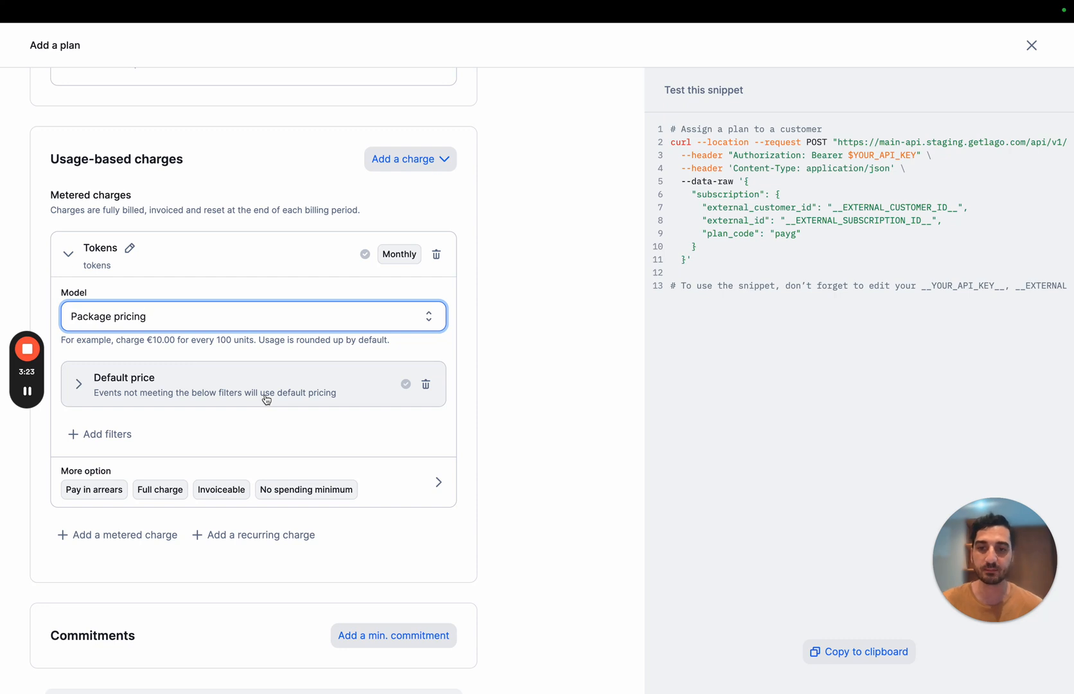
# Step: Replace the default price with an 8k • input filter at $0.03 per 1000 units
pyautogui.click(426, 384)
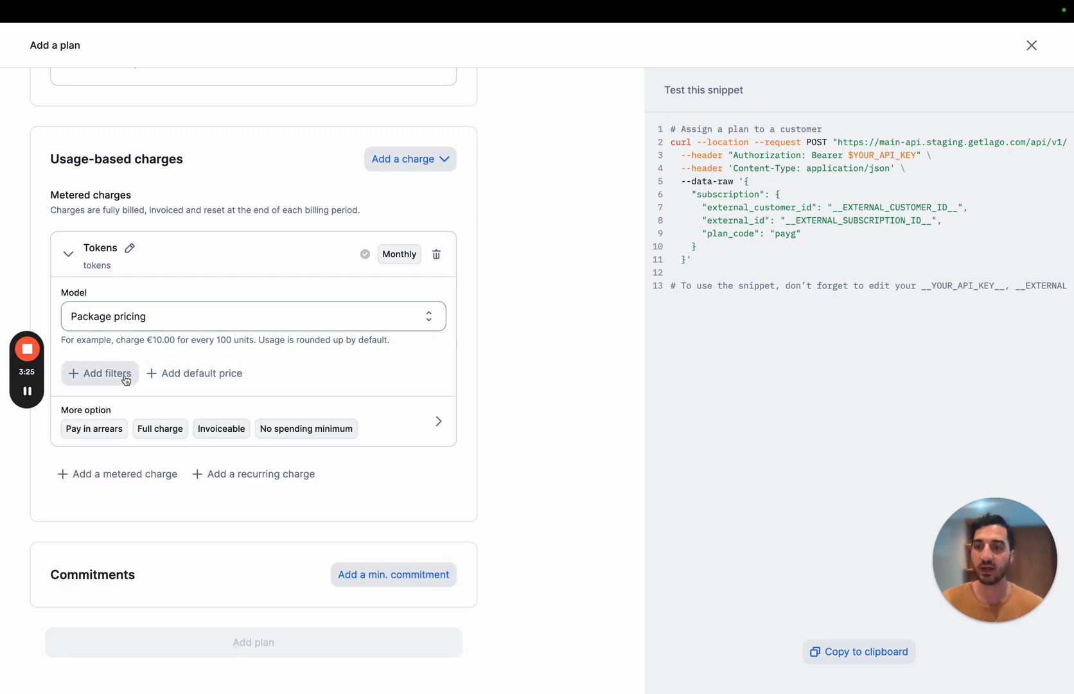
pyautogui.click(100, 373)
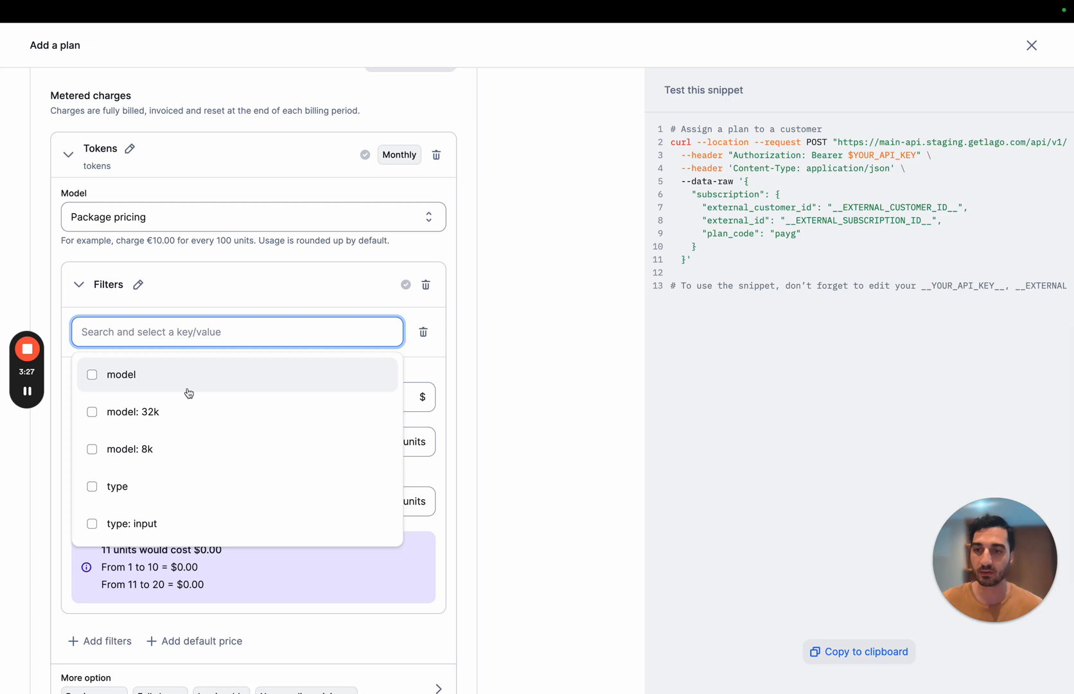
pyautogui.moveTo(176, 411)
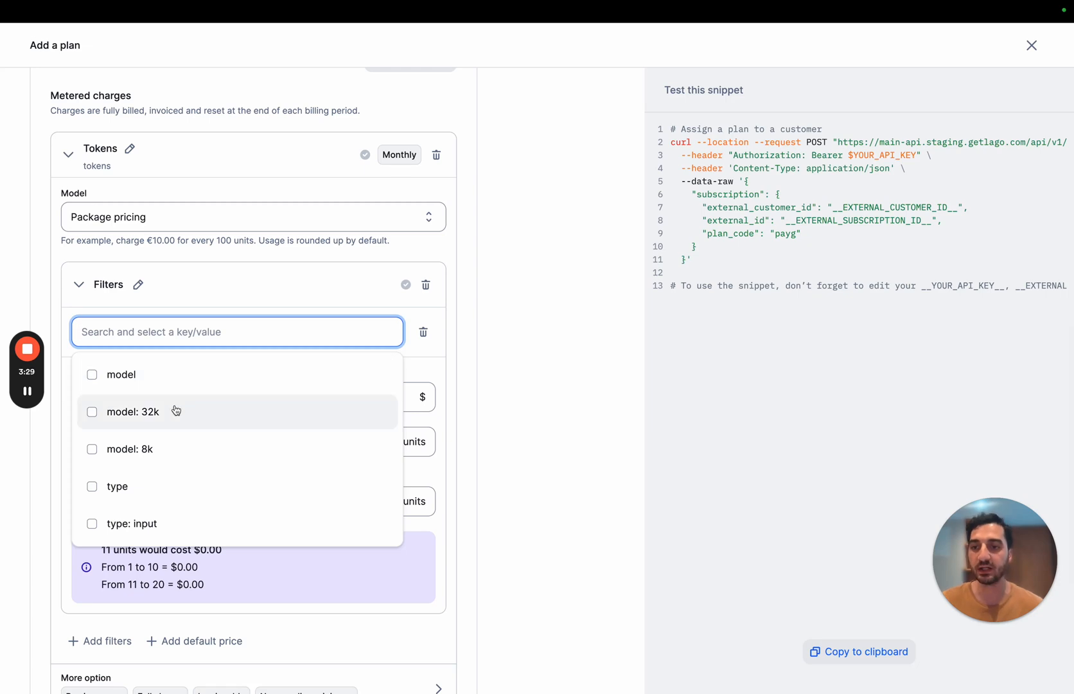
pyautogui.moveTo(167, 448)
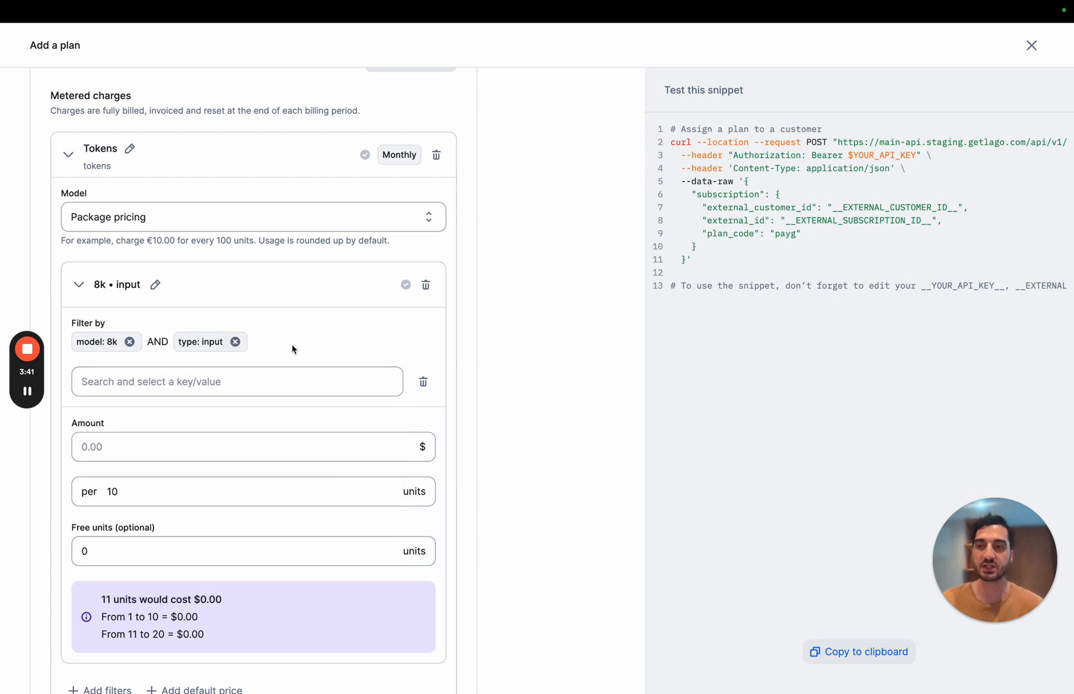
pyautogui.click(239, 445)
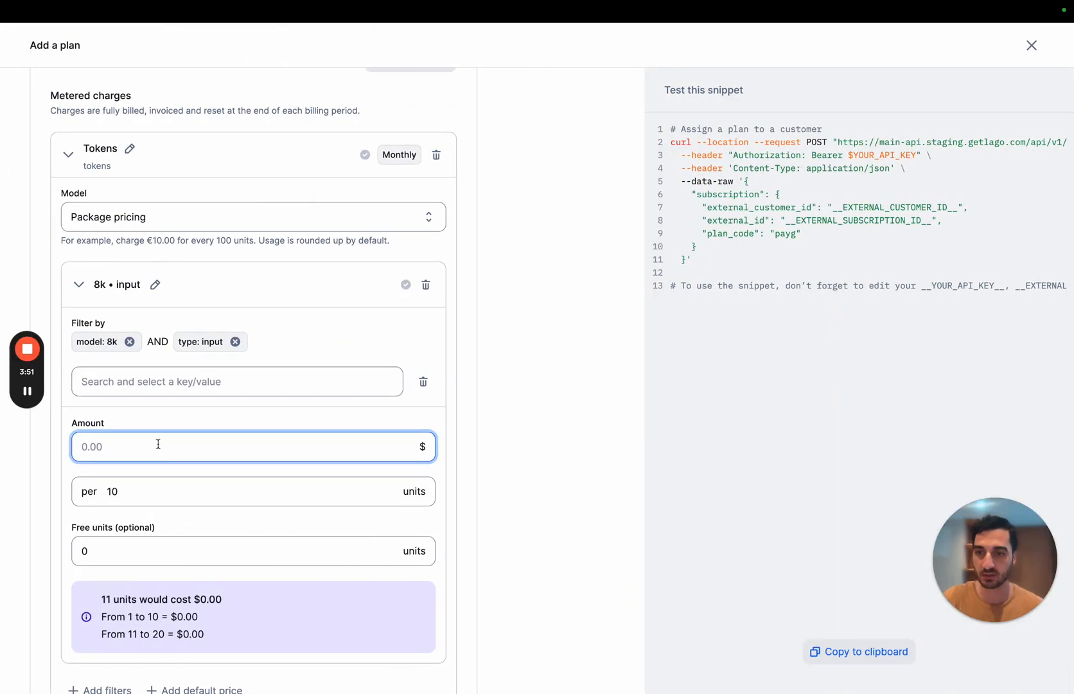
pyautogui.write('0.03')
pyautogui.click(254, 491)
pyautogui.write('00')
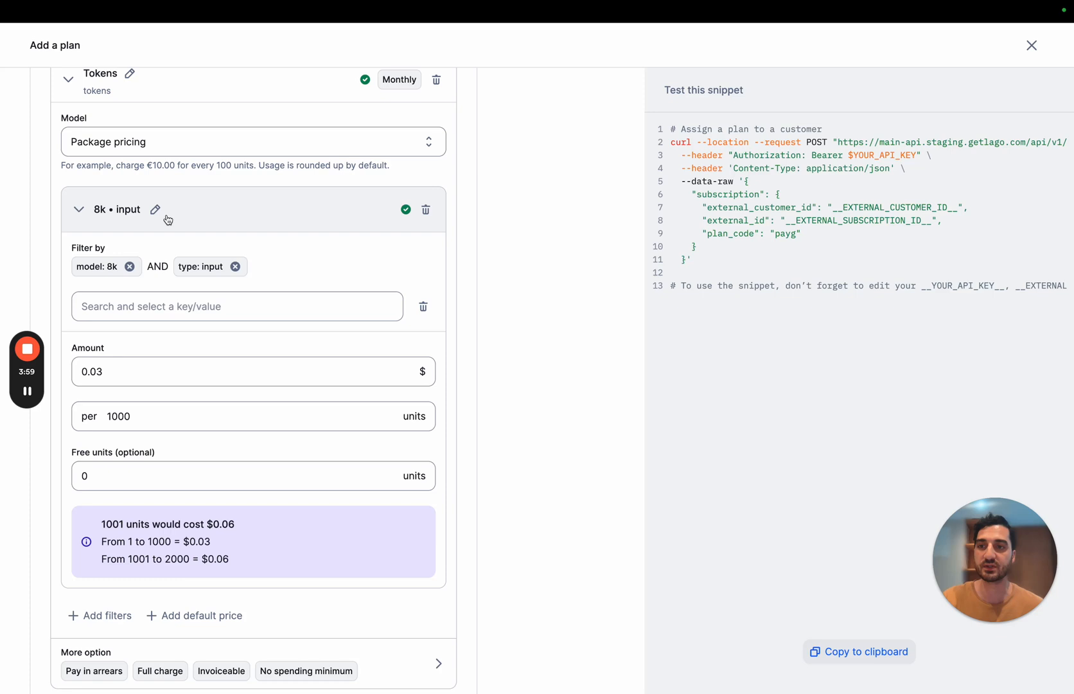
# Step: Collapse the 8k • input filter and add an 8k • output filter priced per 1000 units
pyautogui.click(78, 209)
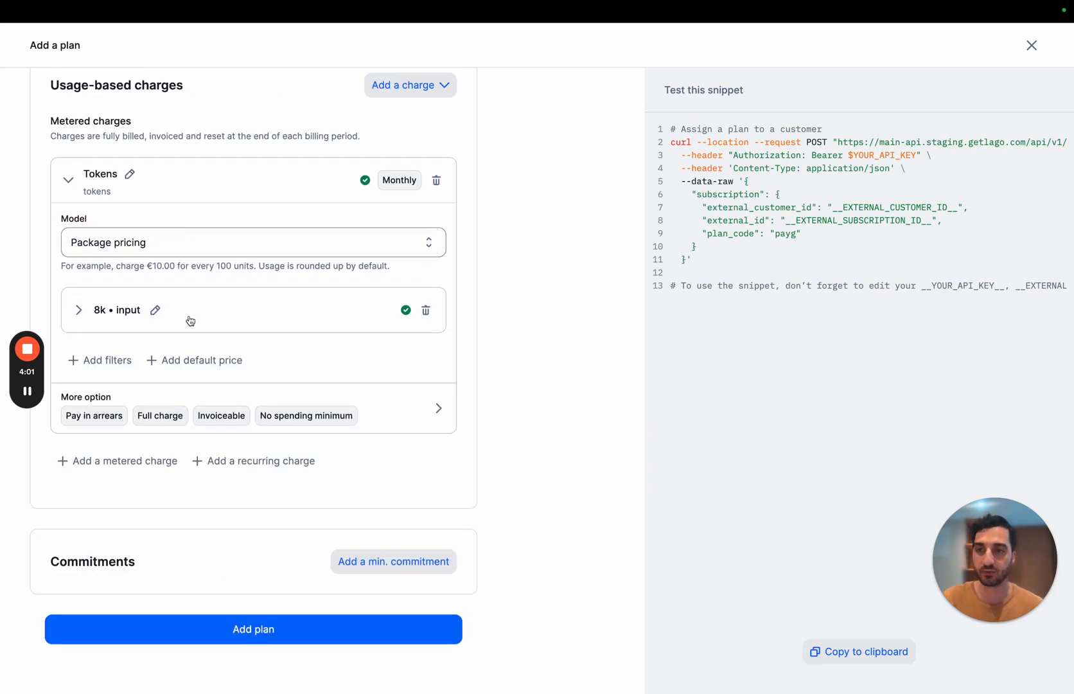
pyautogui.click(97, 360)
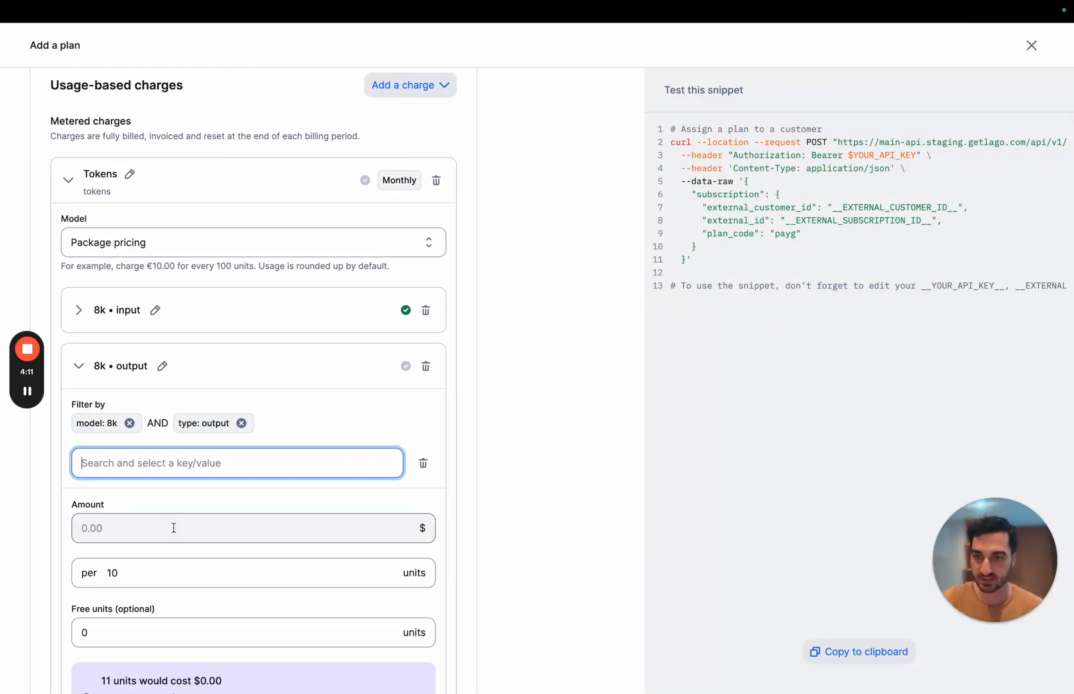
pyautogui.write('1000')
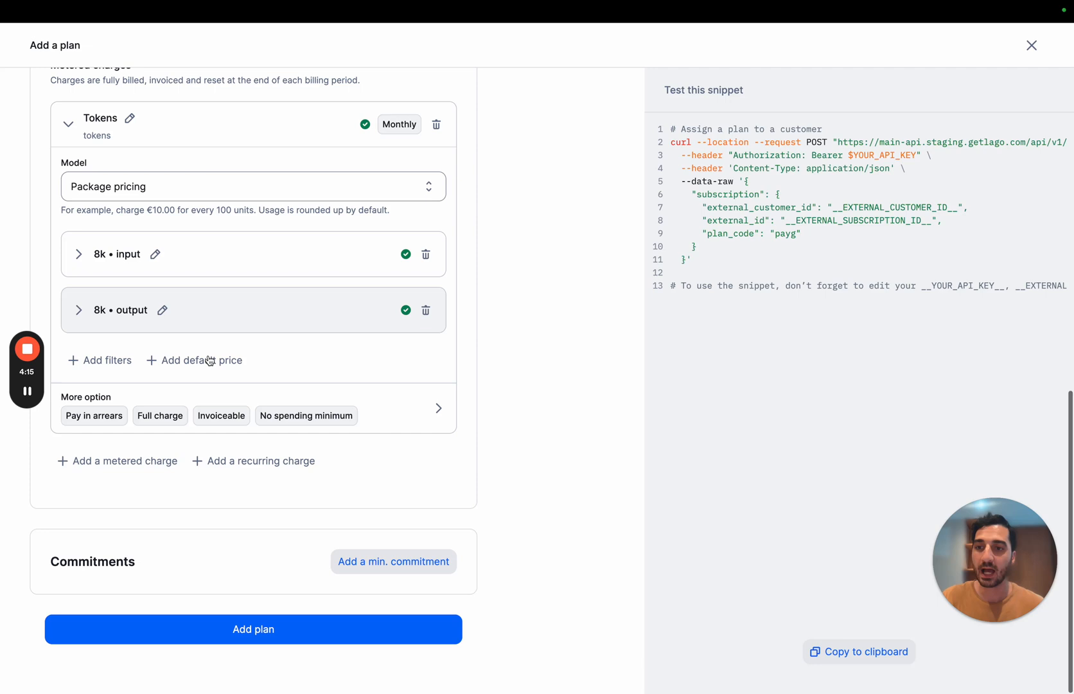
pyautogui.click(98, 361)
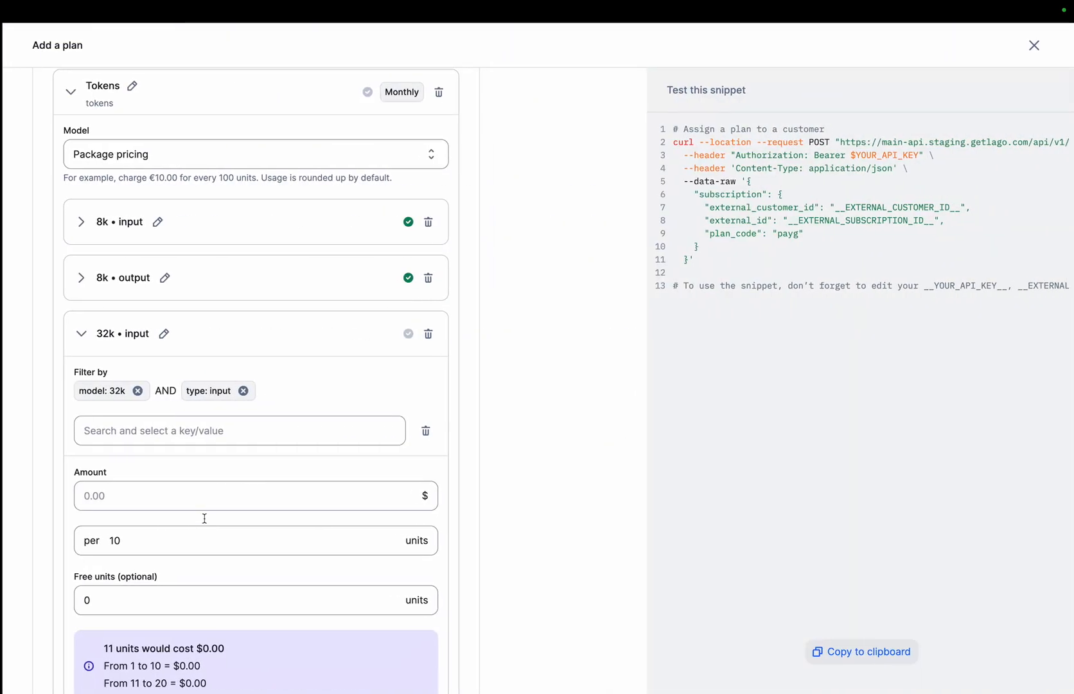
# Step: Complete the 32k • input and 32k • output filters, each priced per 1000 units
pyautogui.write('1000')
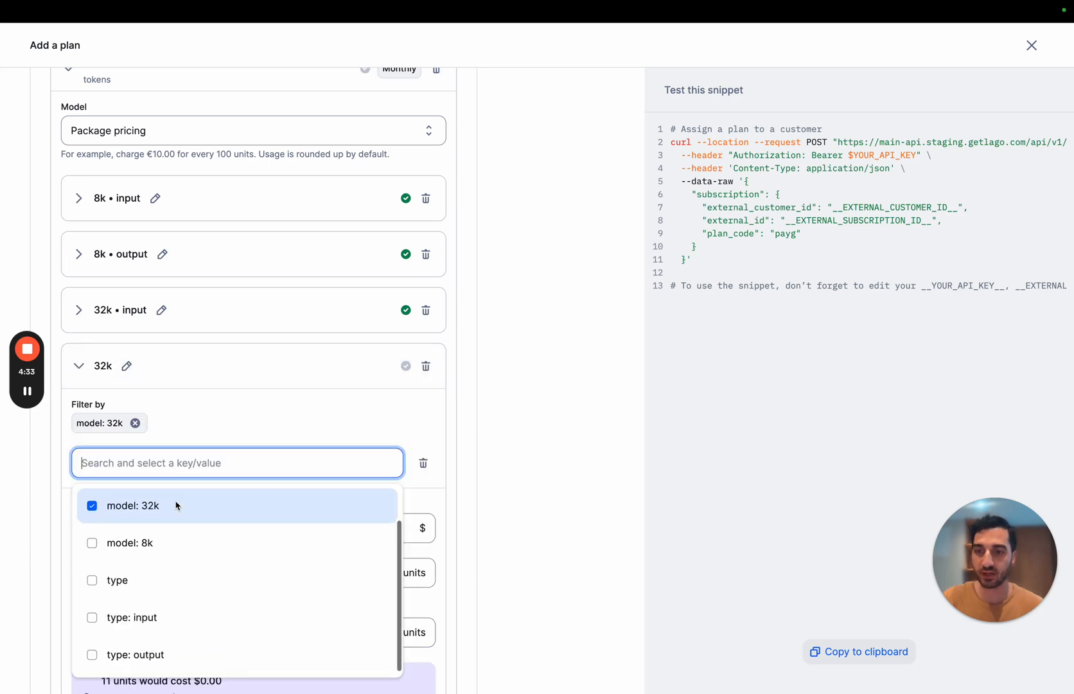
pyautogui.click(136, 654)
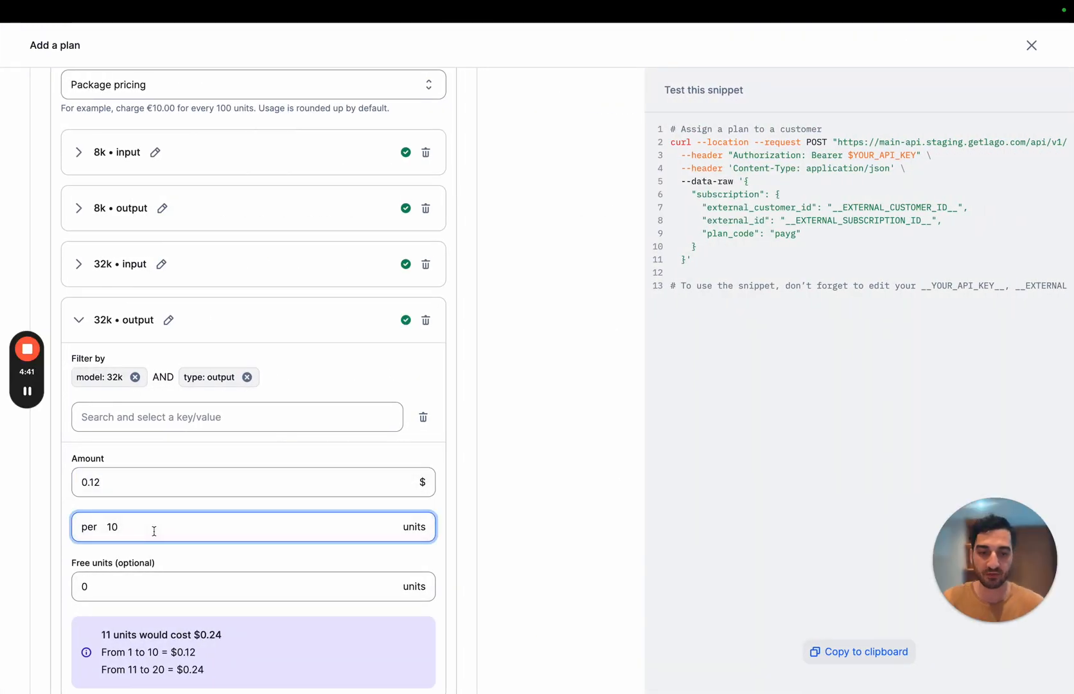
pyautogui.write('1000')
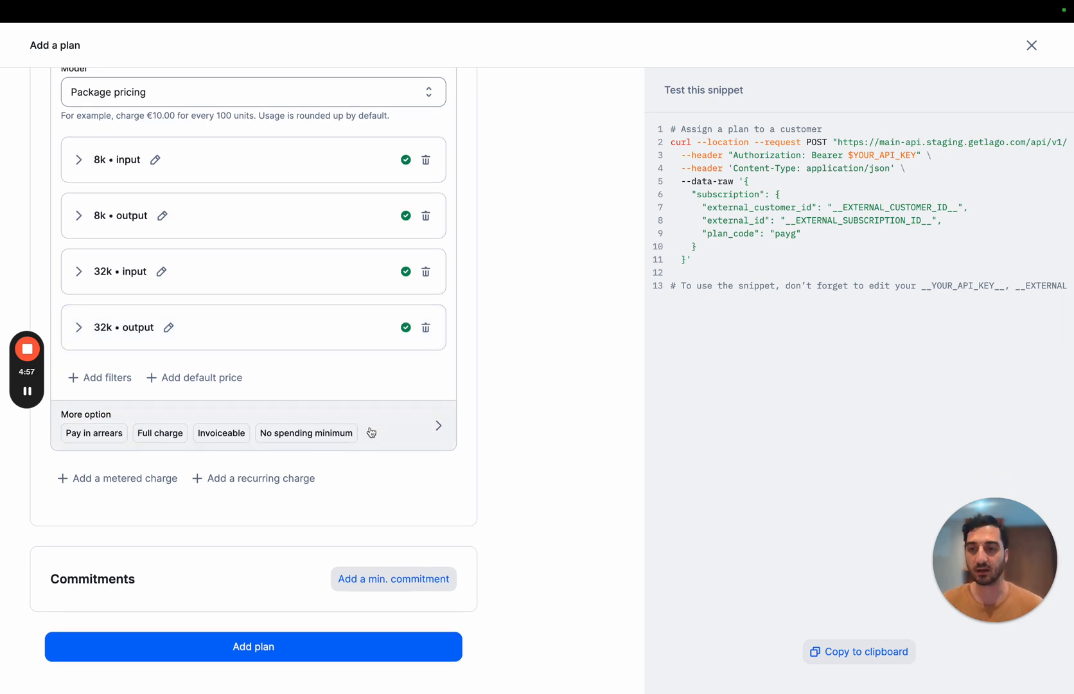
# Step: Check the charge's extra options, then create the Pay as you go plan
pyautogui.click(438, 425)
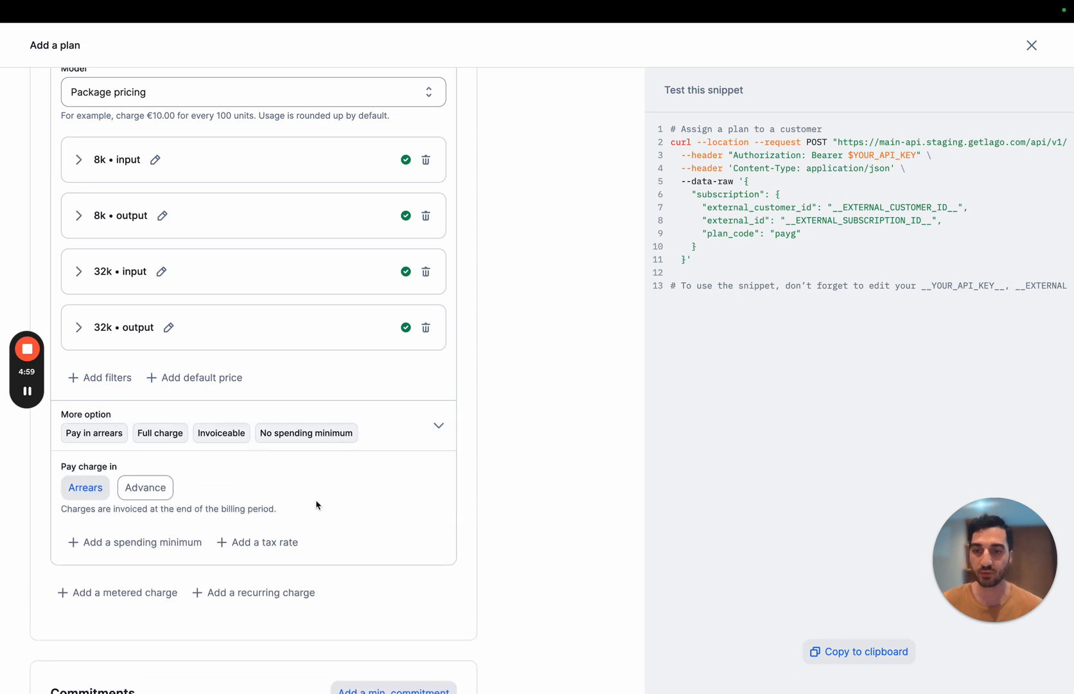
pyautogui.click(437, 425)
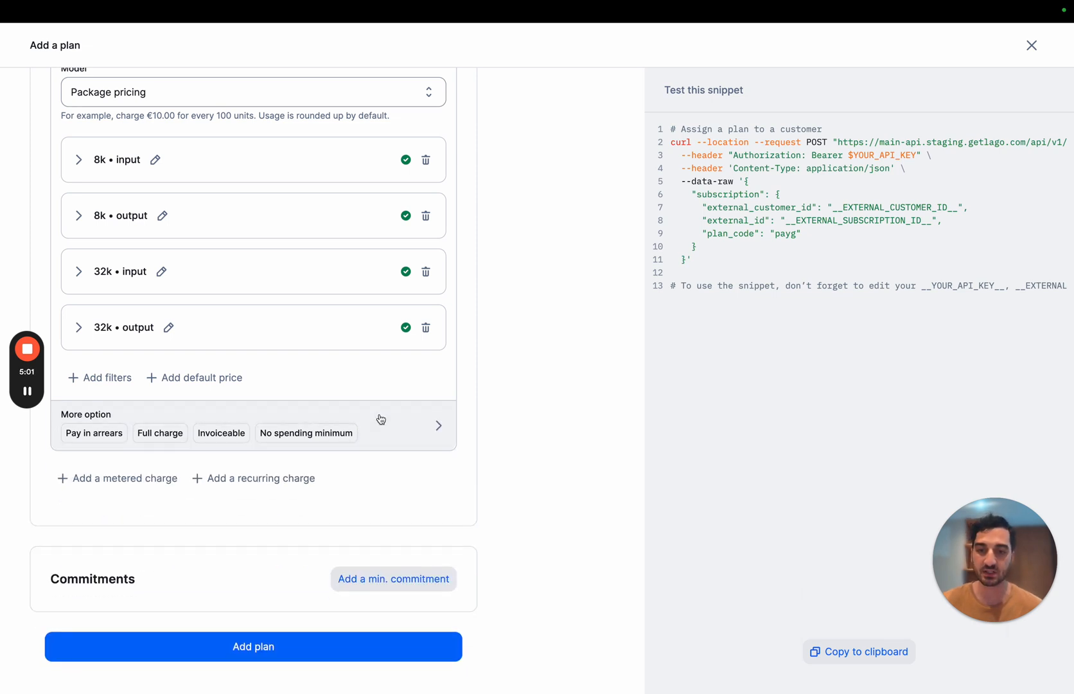
pyautogui.scroll(-3)
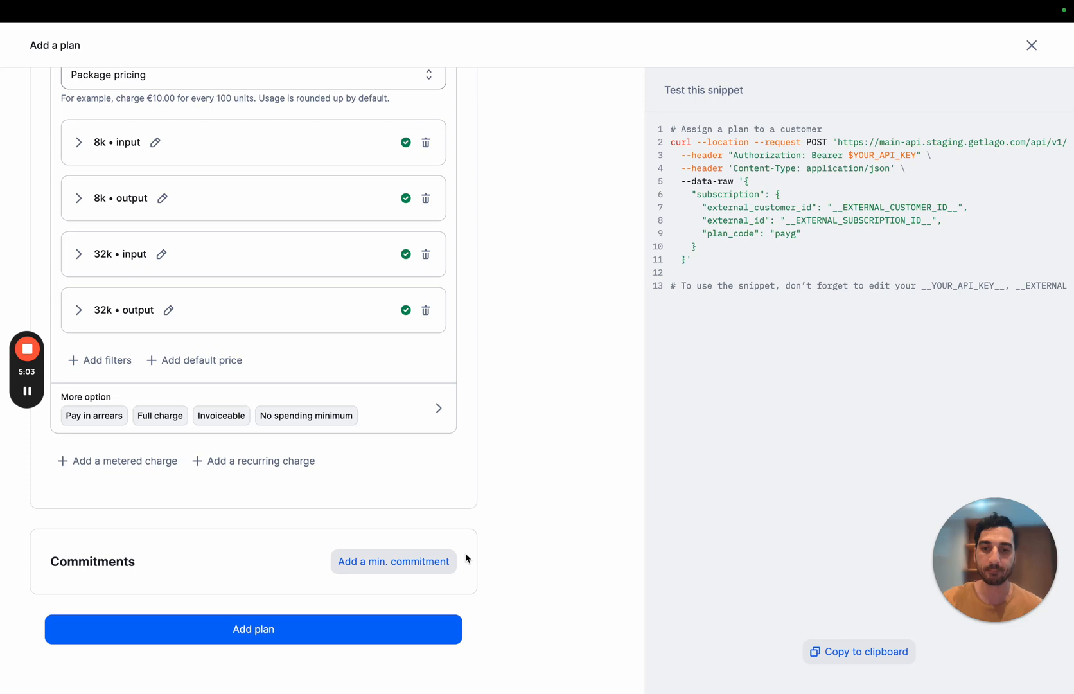
pyautogui.moveTo(383, 612)
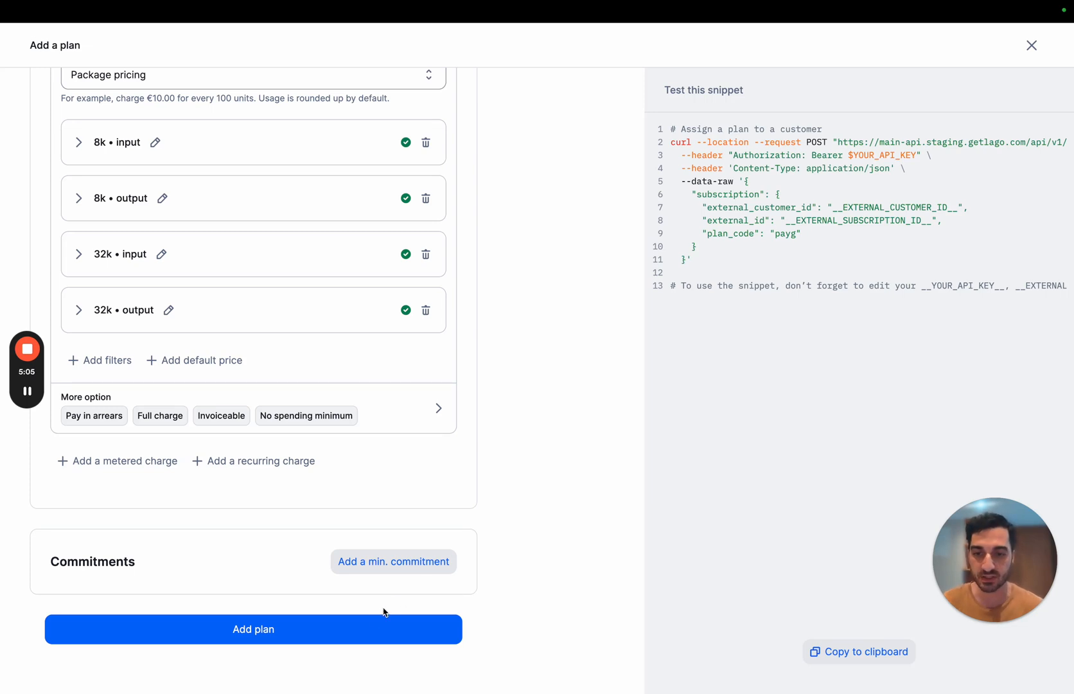
pyautogui.click(252, 629)
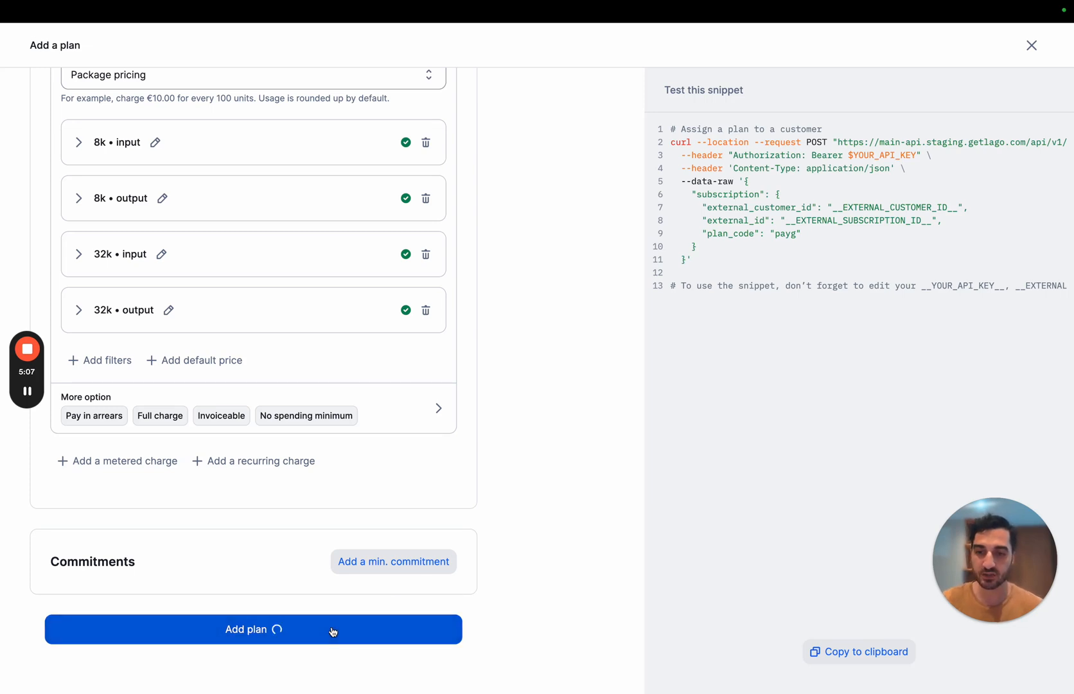
pyautogui.click(252, 629)
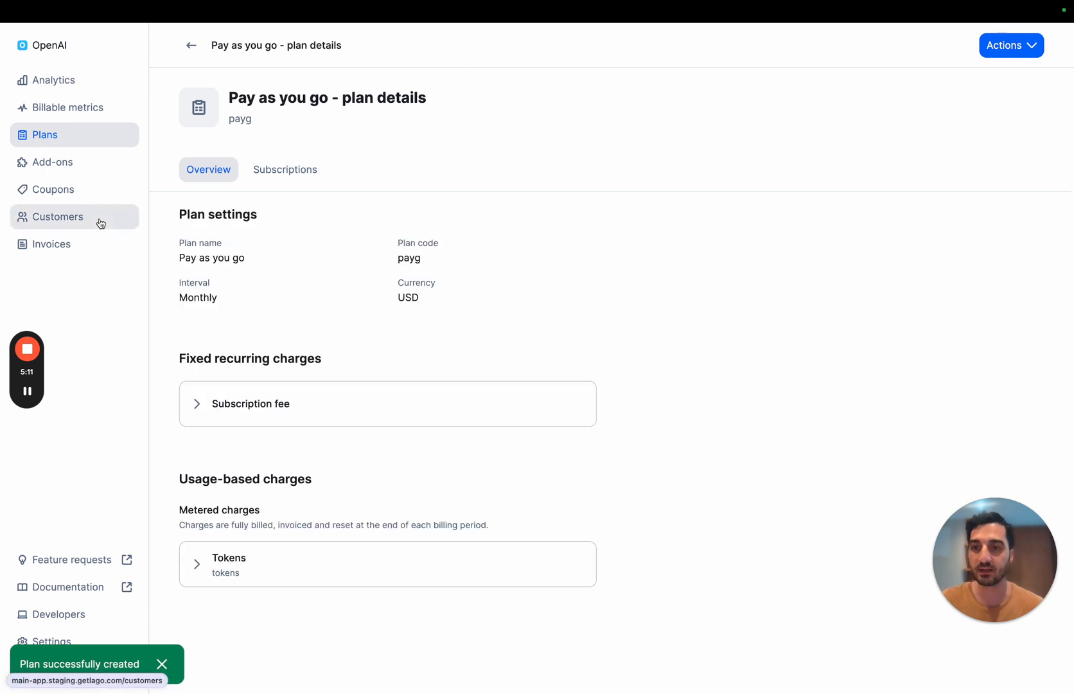
# Step: Add a customer named Hooli with external ID hooli_1234 and save it
pyautogui.click(57, 217)
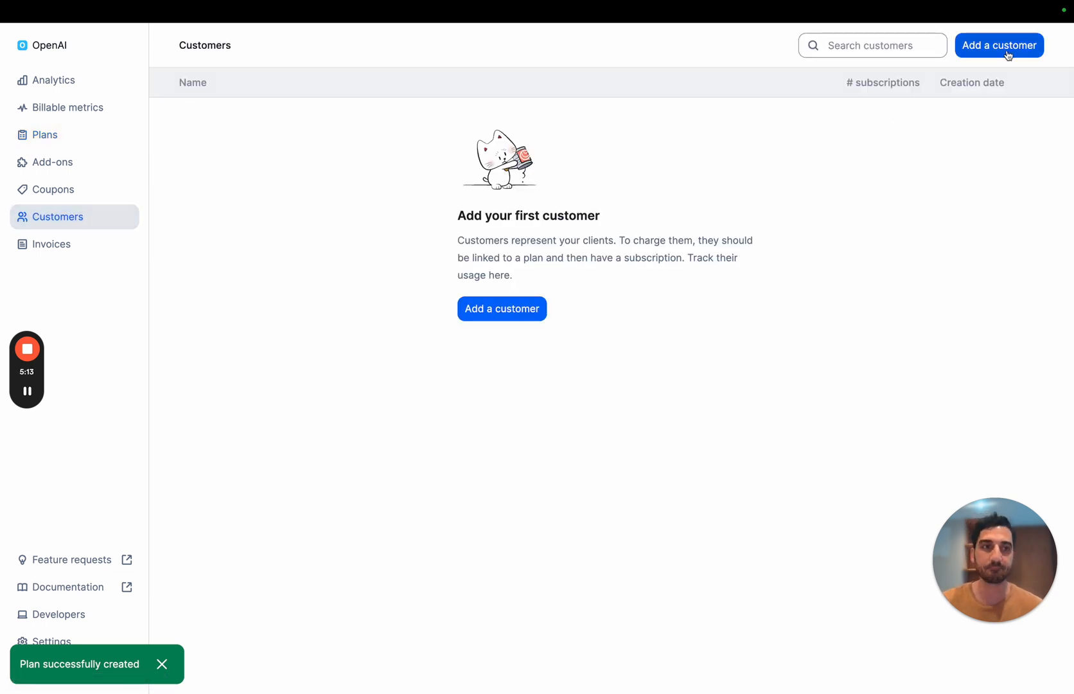
pyautogui.write('Hooli_')
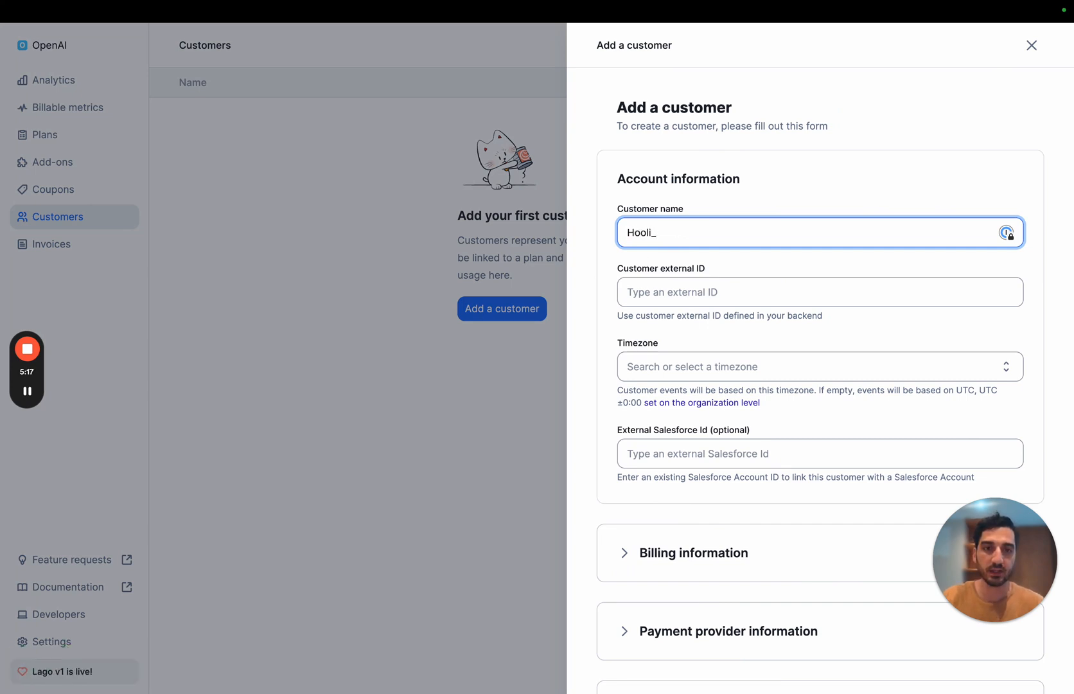
pyautogui.click(818, 292)
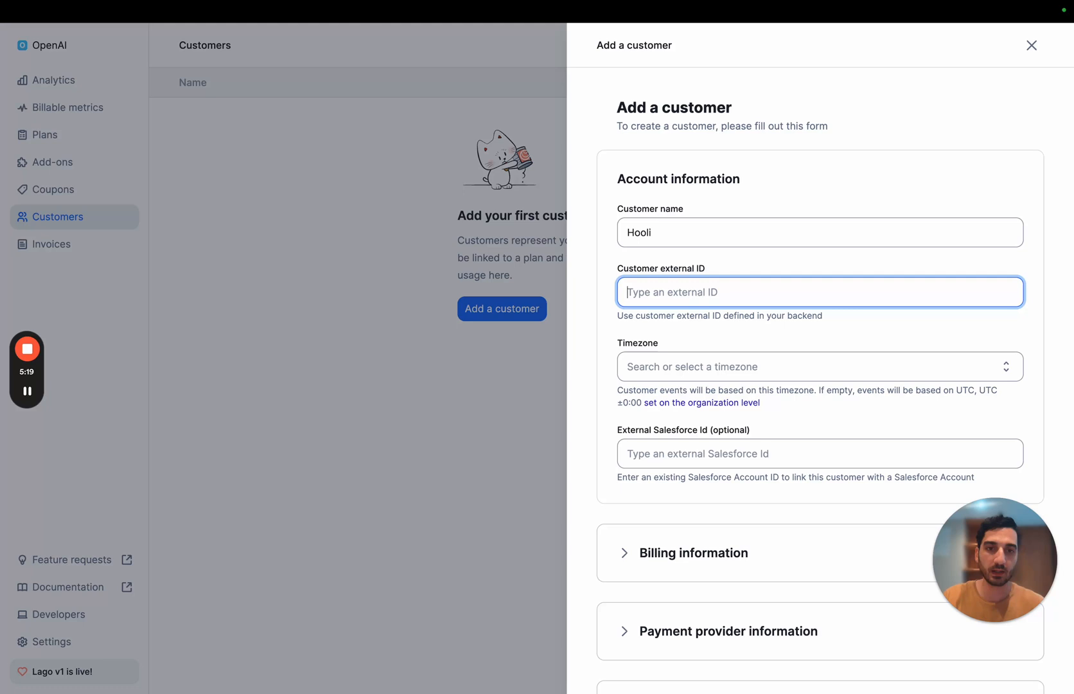
pyautogui.write('hooli_')
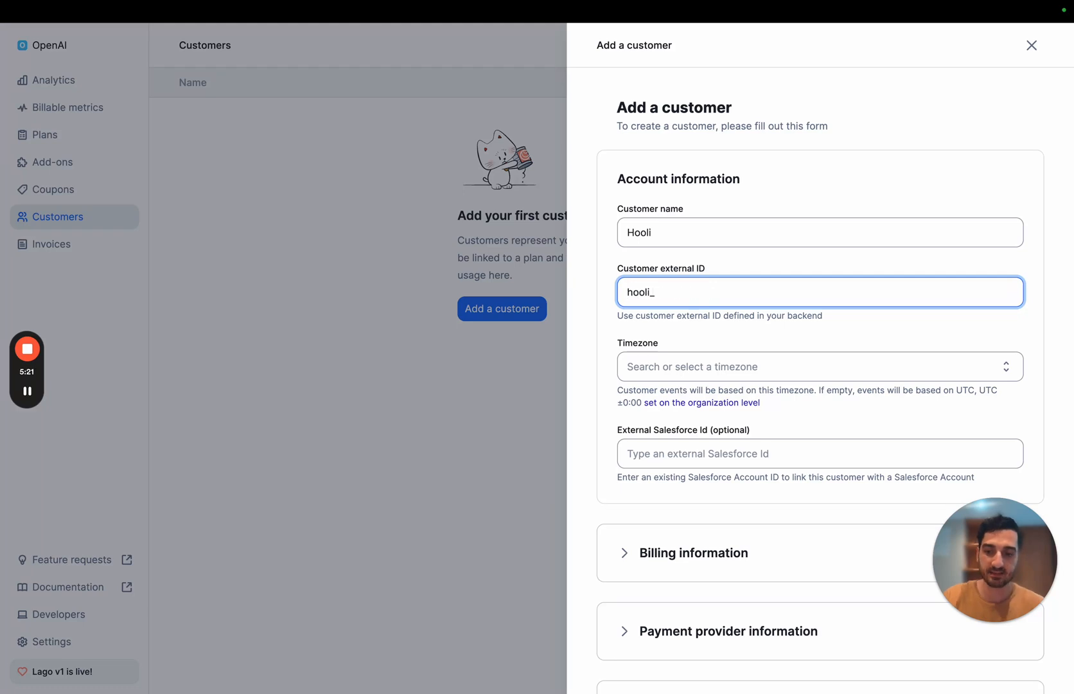
pyautogui.write('1234')
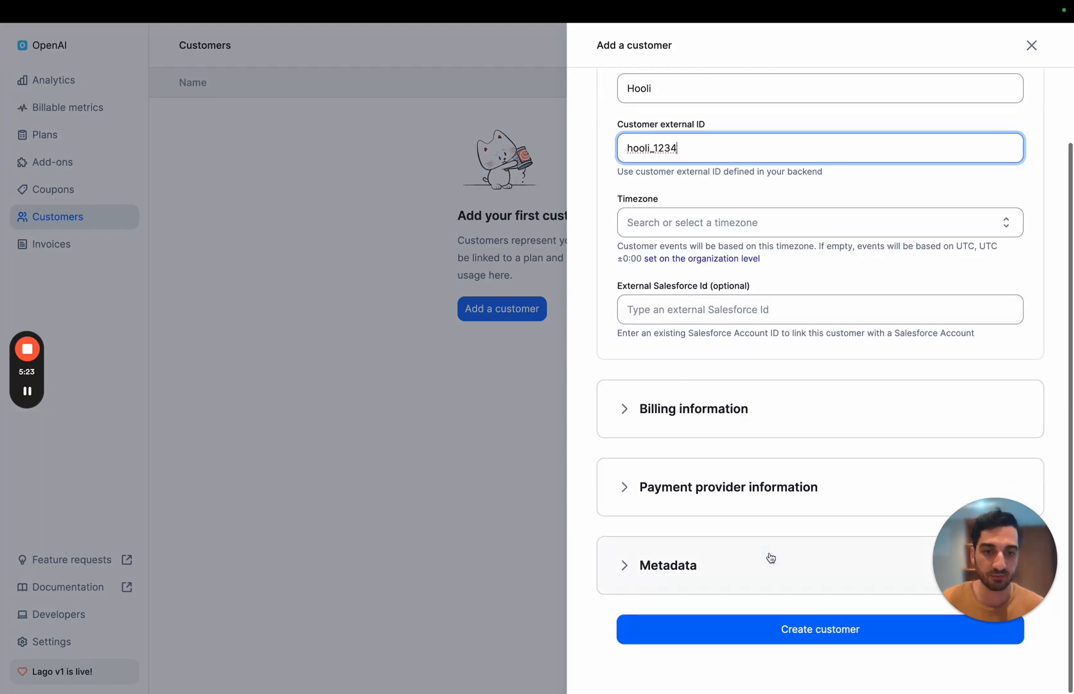
pyautogui.click(819, 629)
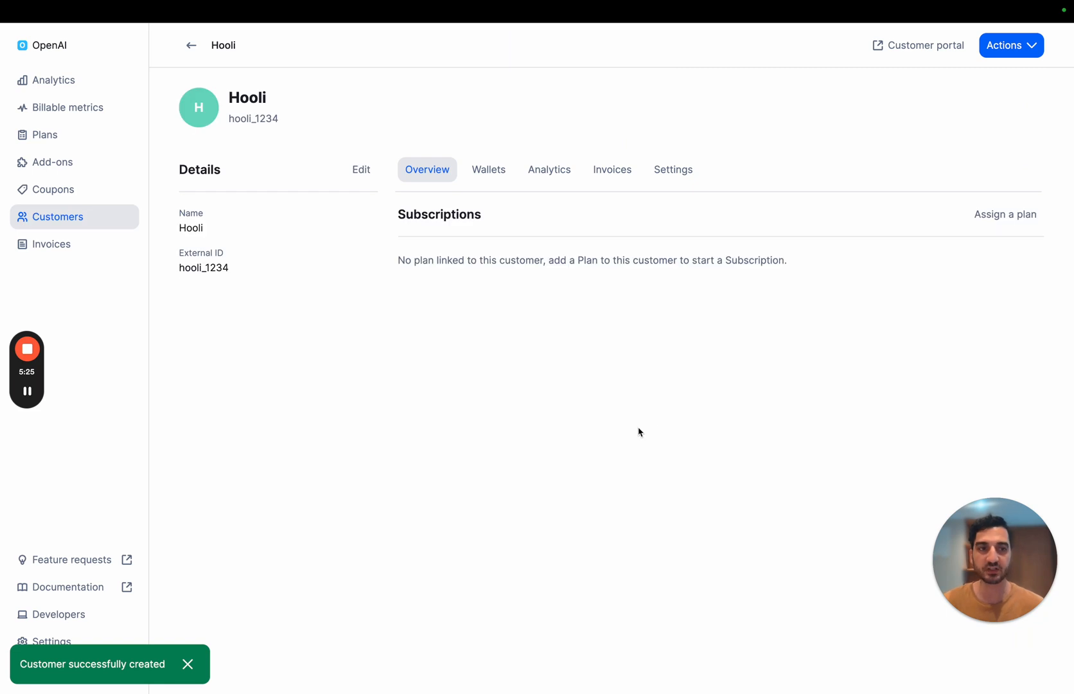
# Step: Assign Hooli the Pay as you go plan, billed on the subscription date
pyautogui.click(1005, 214)
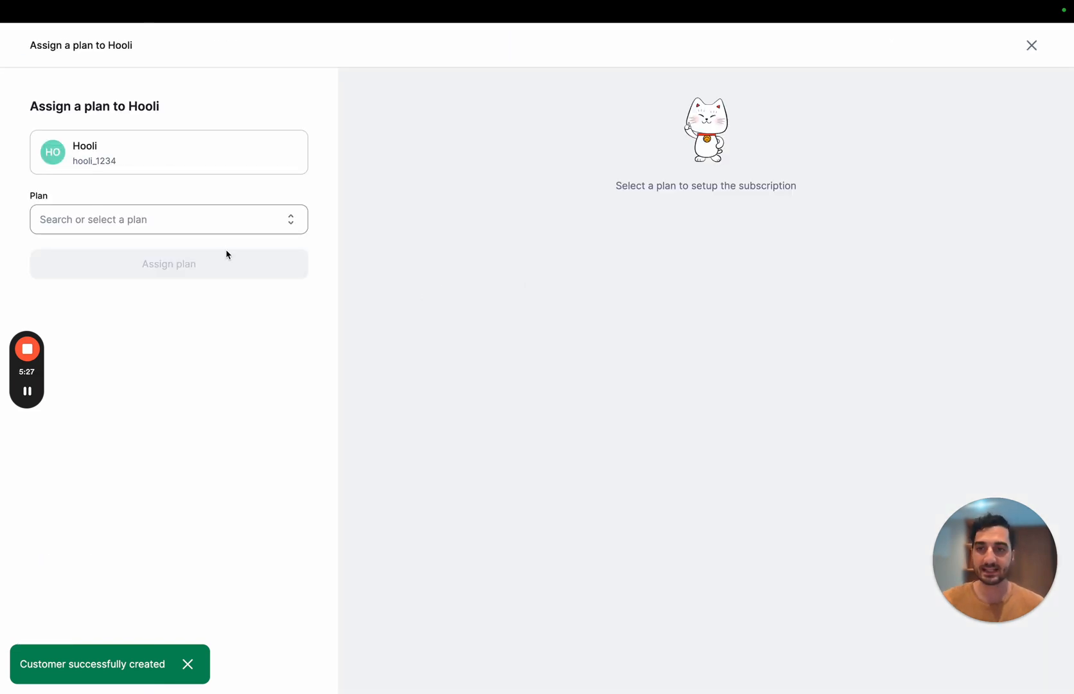
pyautogui.click(168, 219)
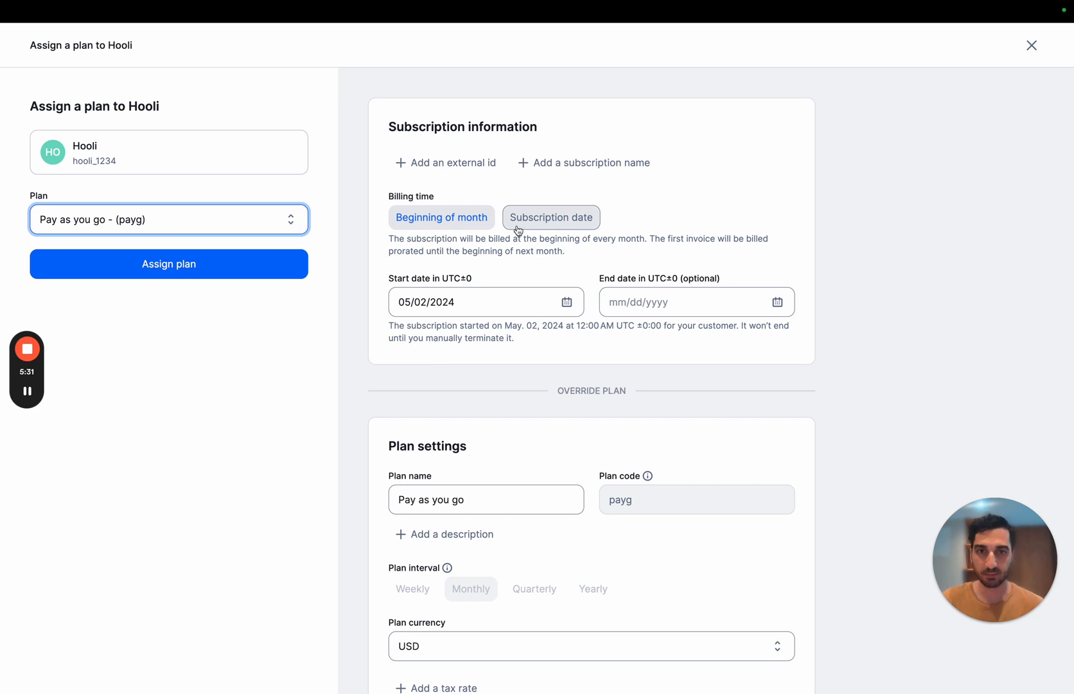
pyautogui.click(551, 217)
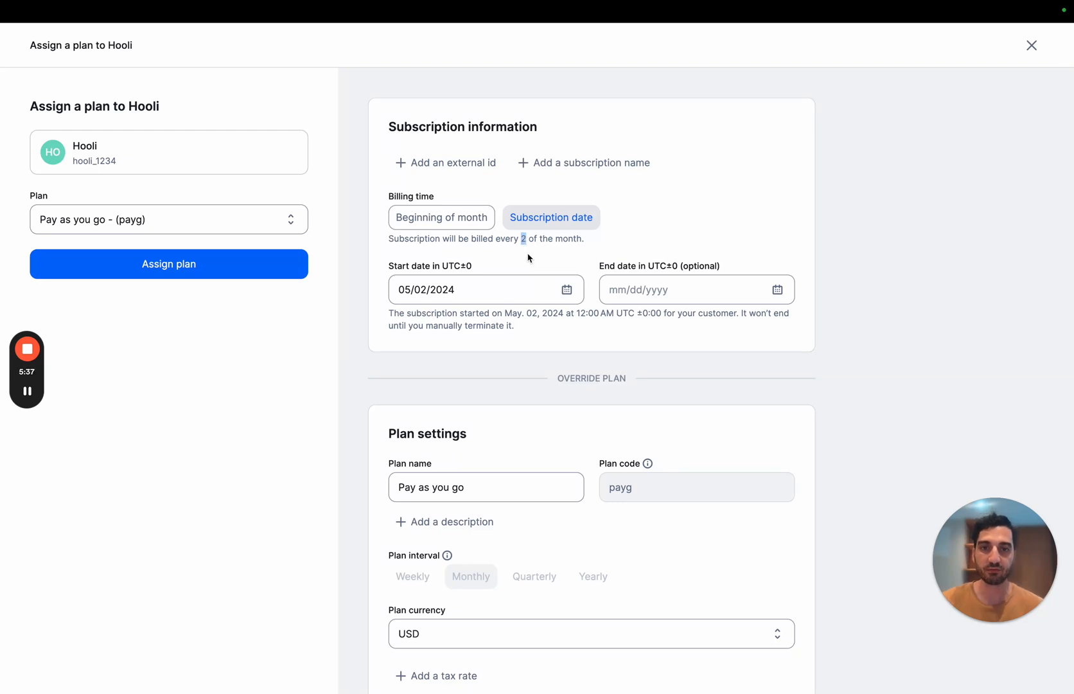
pyautogui.scroll(-3)
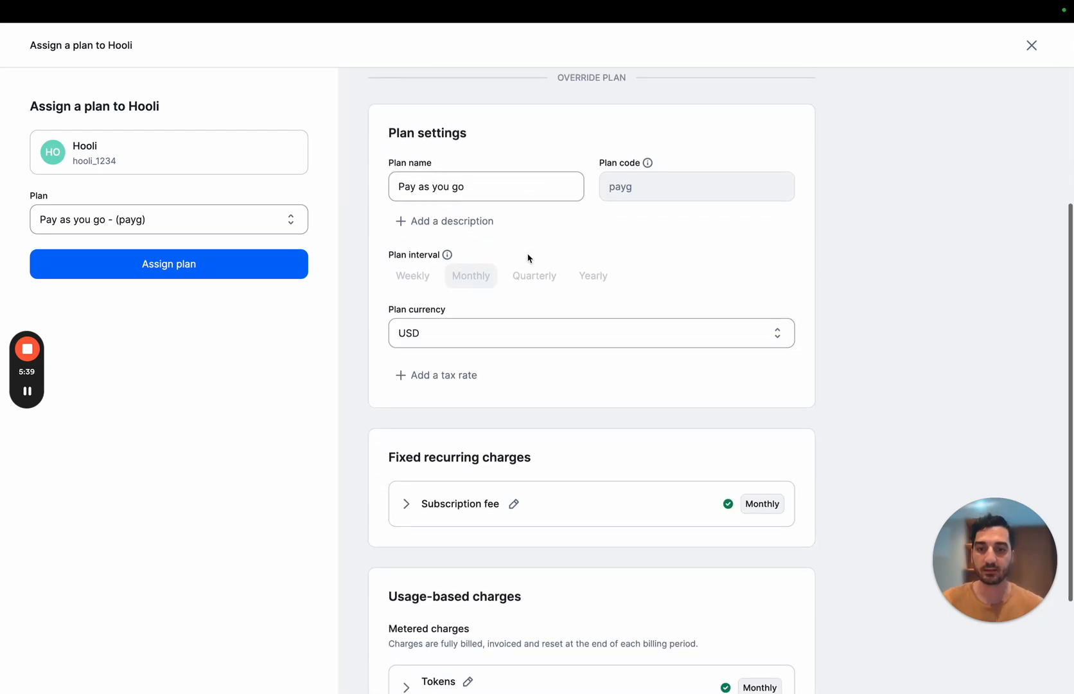
pyautogui.scroll(-3)
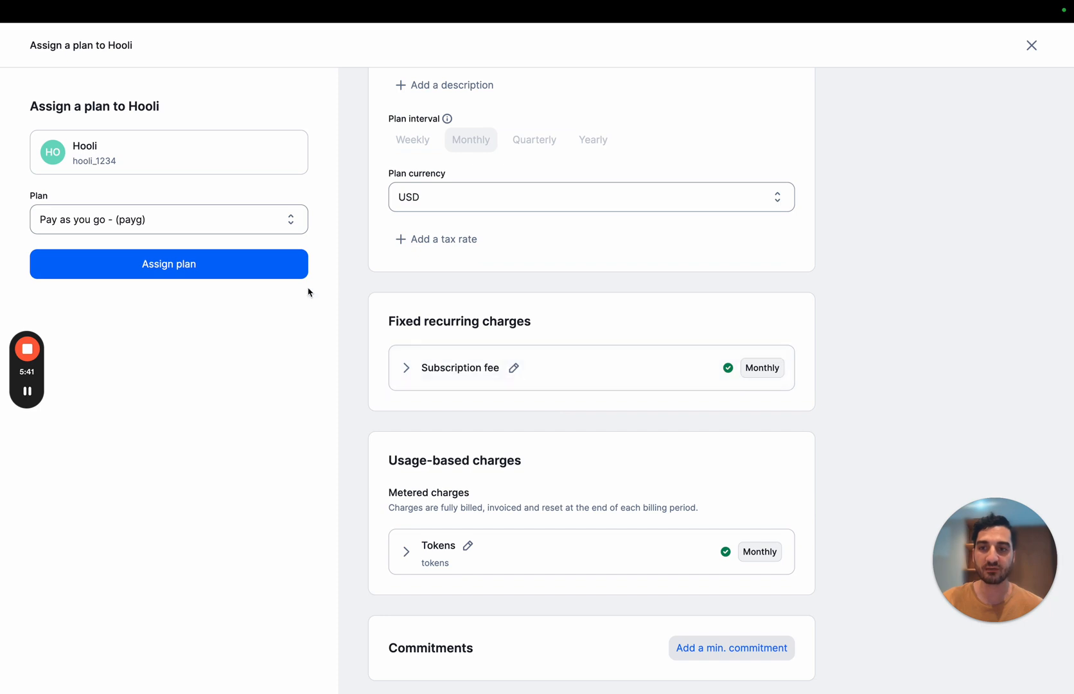
pyautogui.click(167, 264)
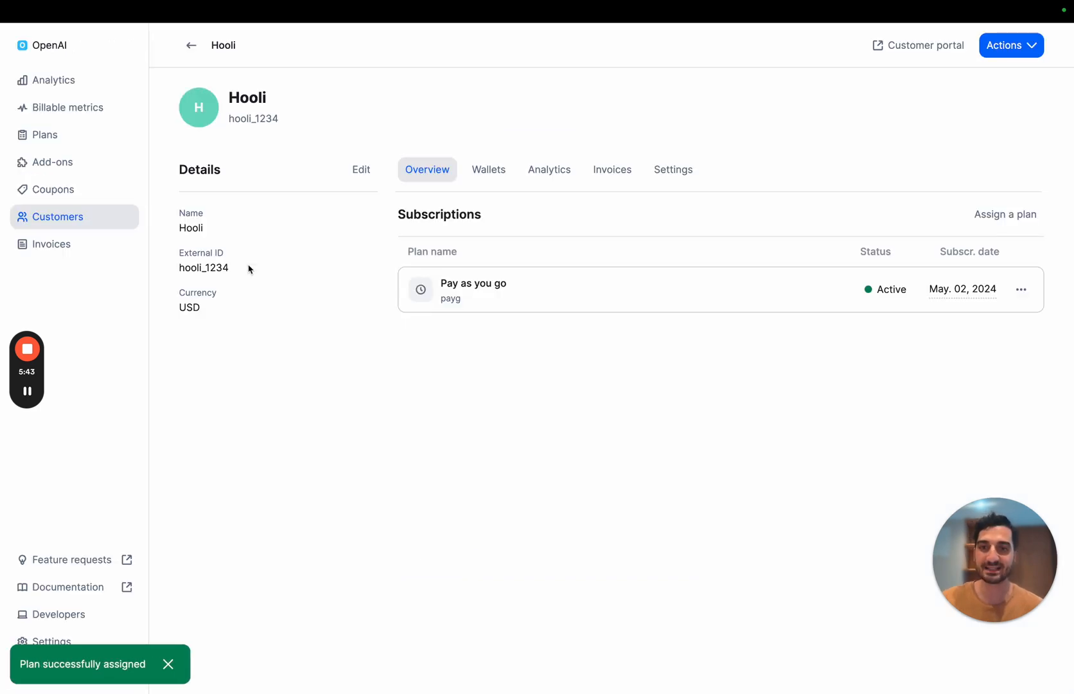
# Step: Review Hooli's Pay as you go usage report and its Tokens breakdown, all at $0.00
pyautogui.click(549, 169)
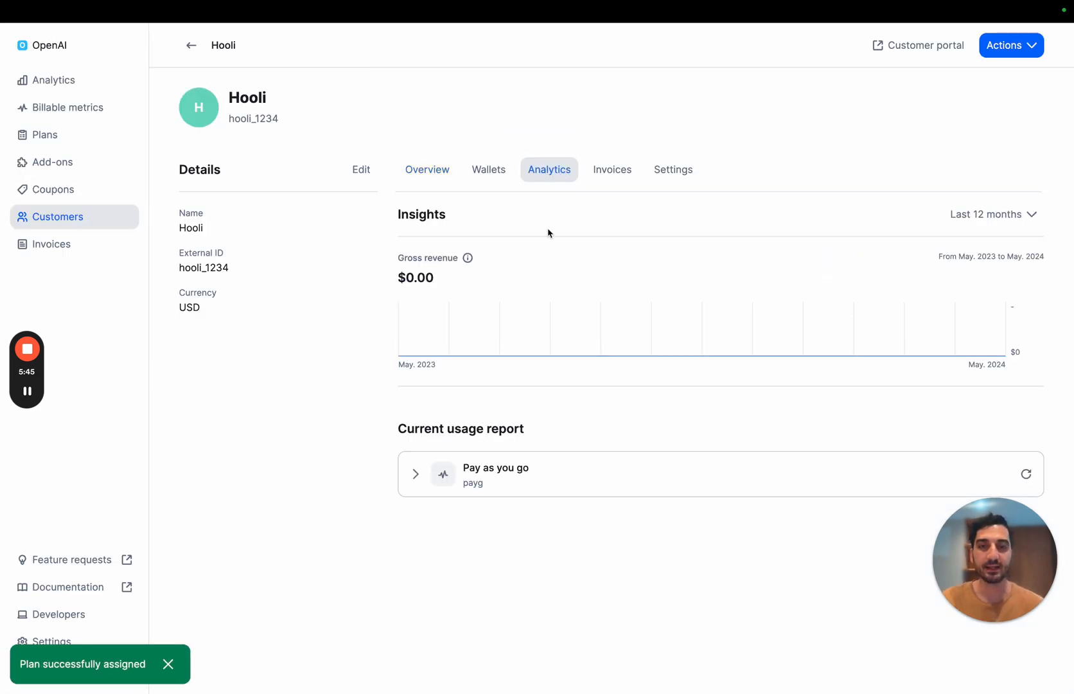
pyautogui.click(415, 474)
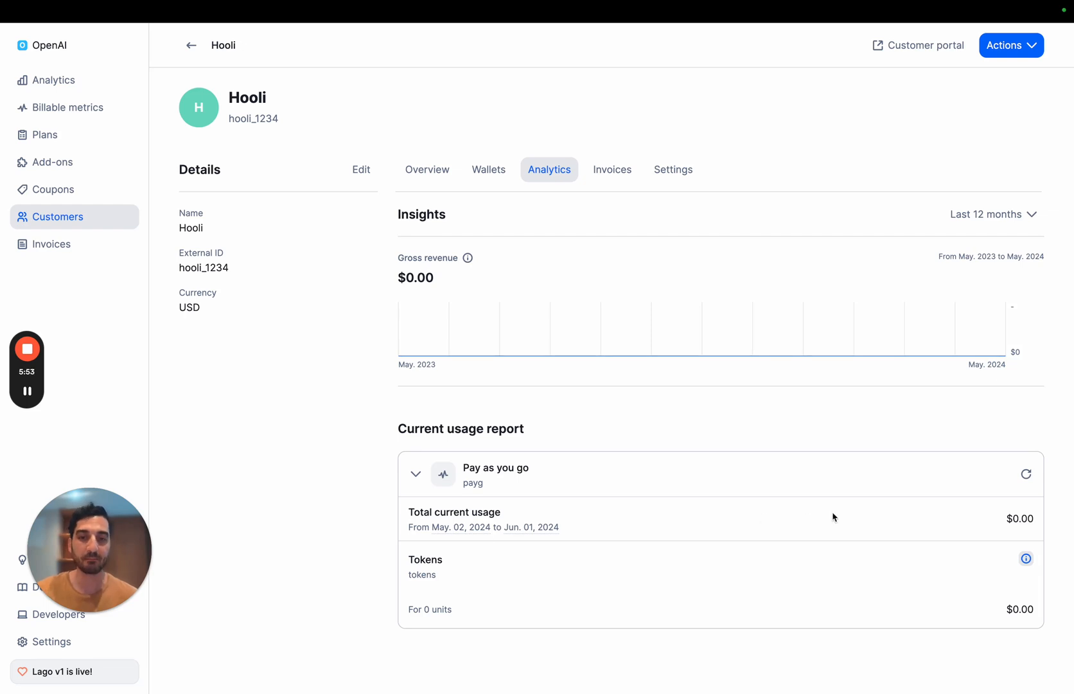
pyautogui.moveTo(888, 515)
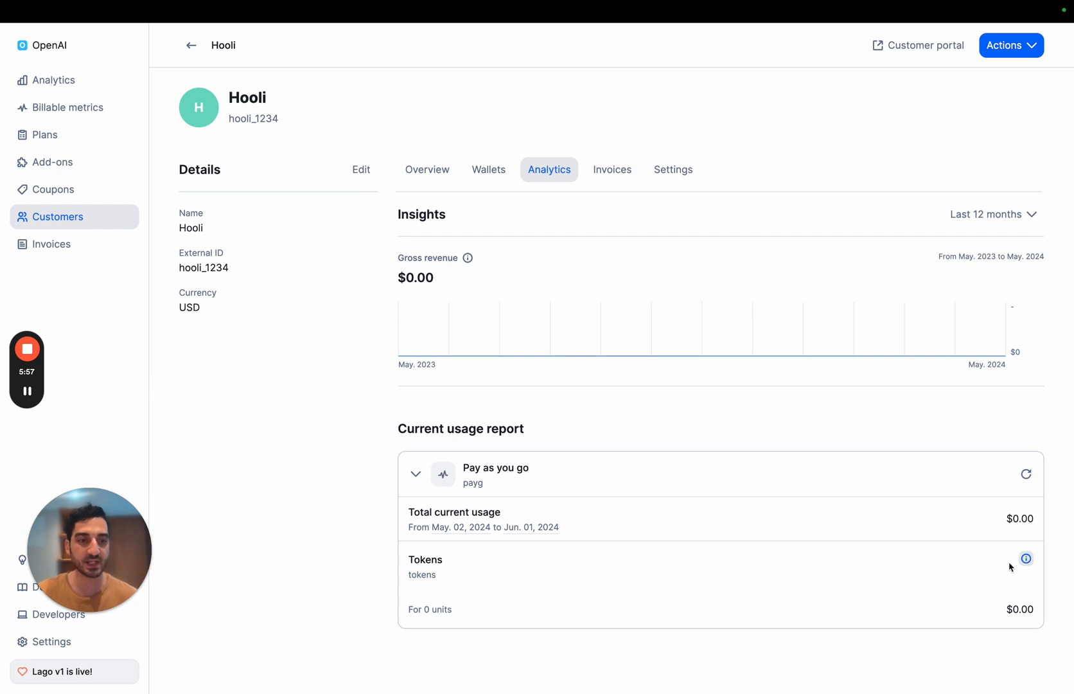
pyautogui.click(1026, 558)
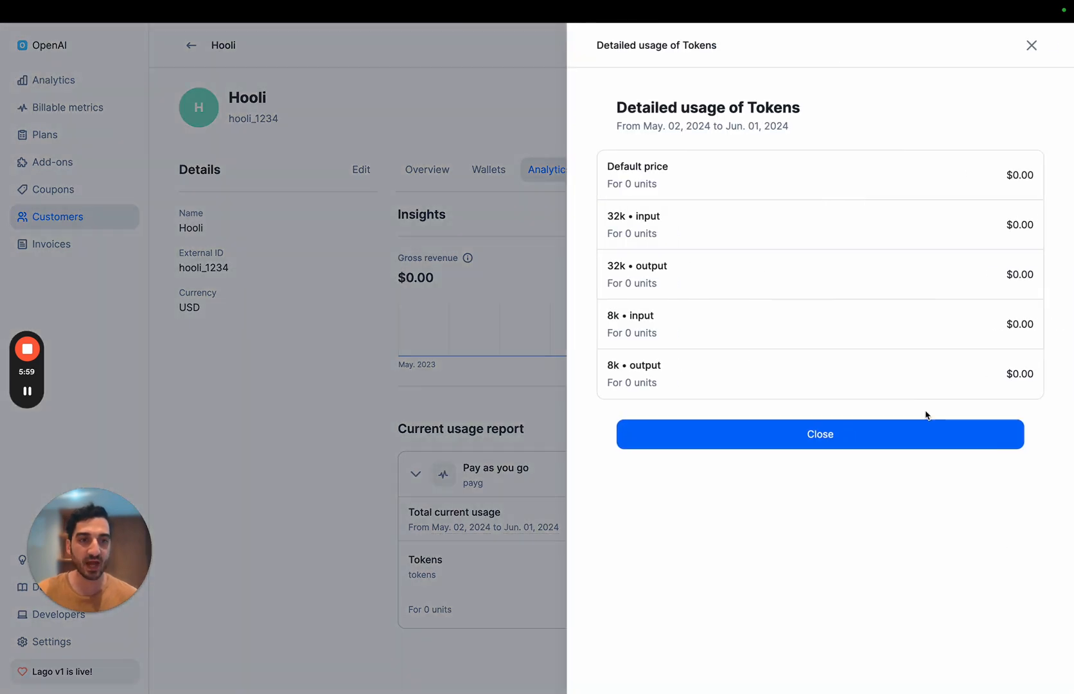
pyautogui.moveTo(710, 230)
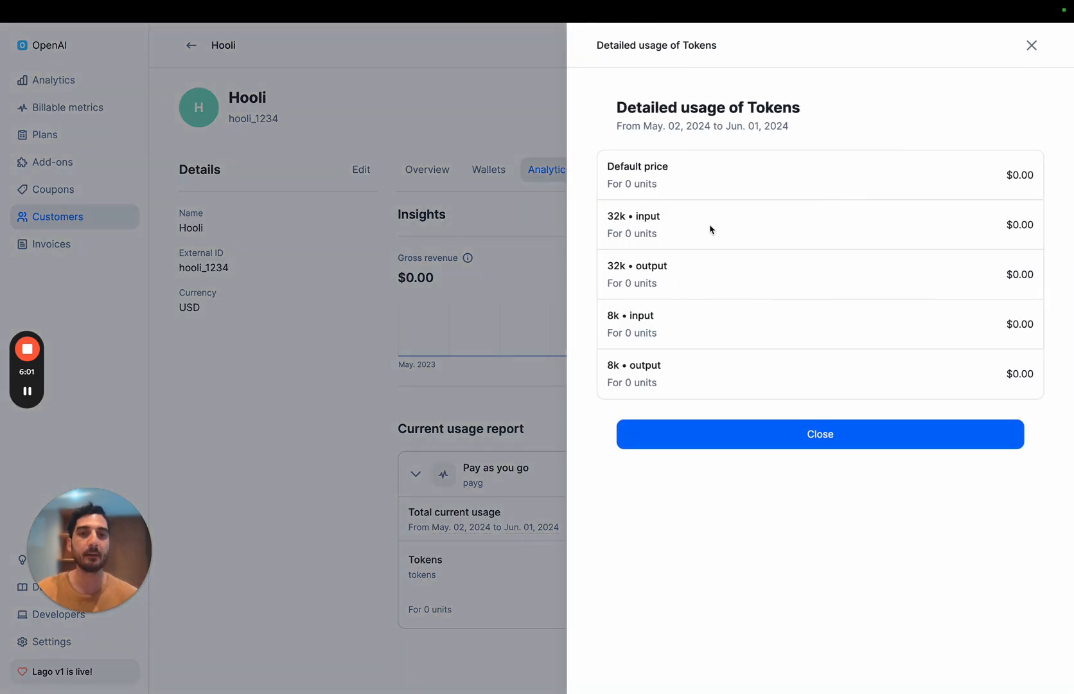
pyautogui.moveTo(655, 216)
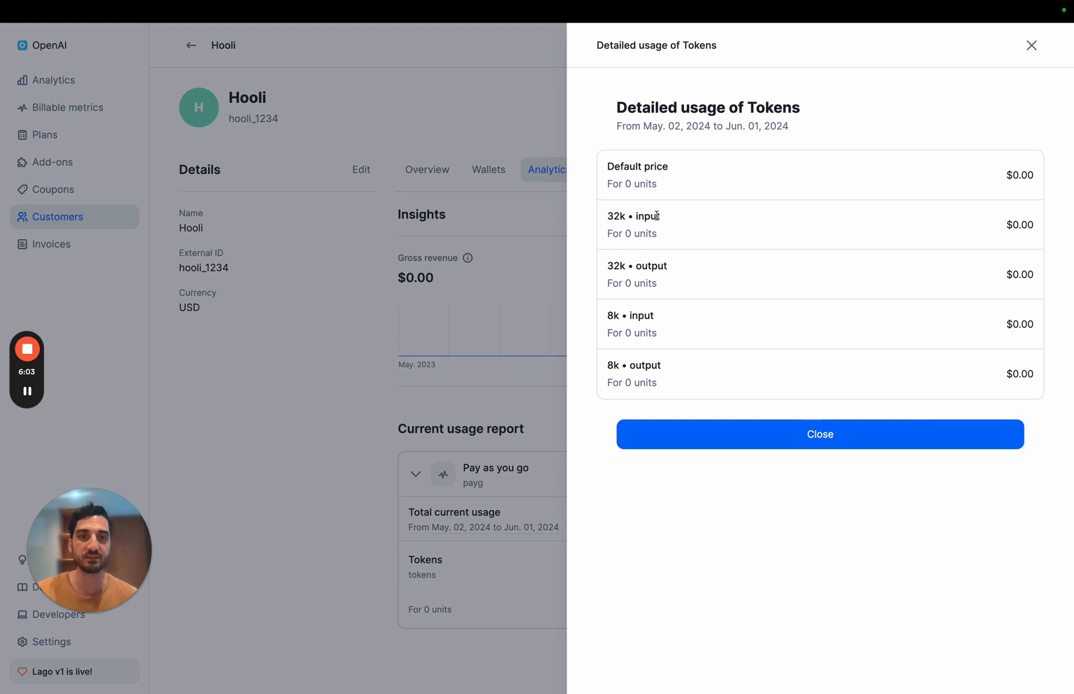
pyautogui.click(820, 434)
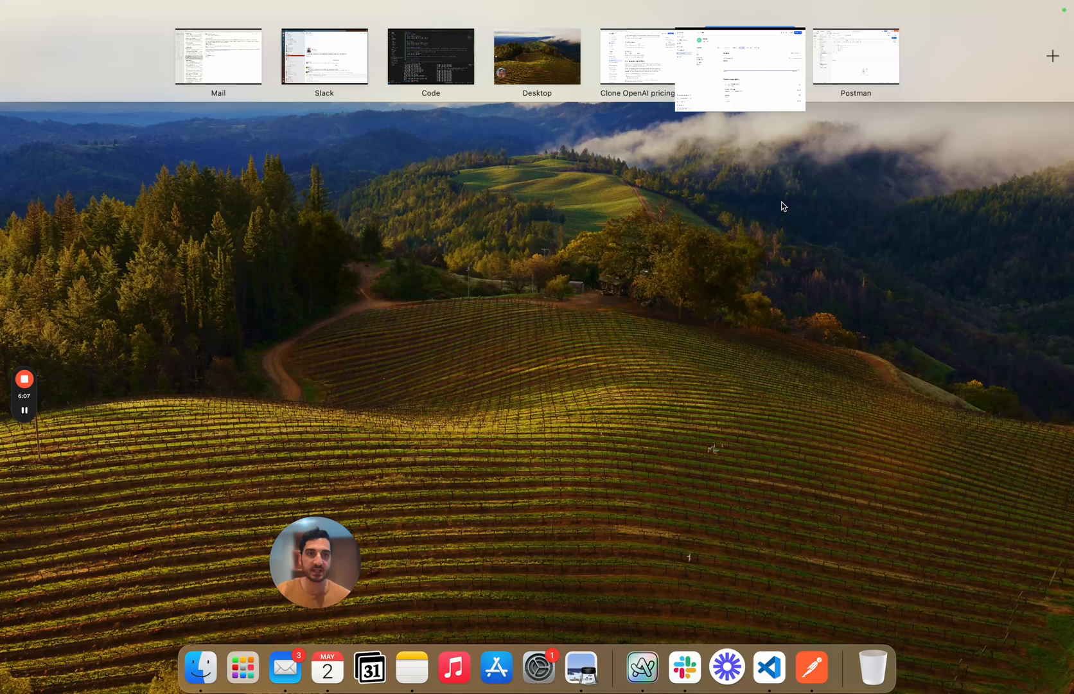
# Step: Send a hooli_1234 tokens event with model 32k, type output, total 540 from Postman
pyautogui.click(855, 56)
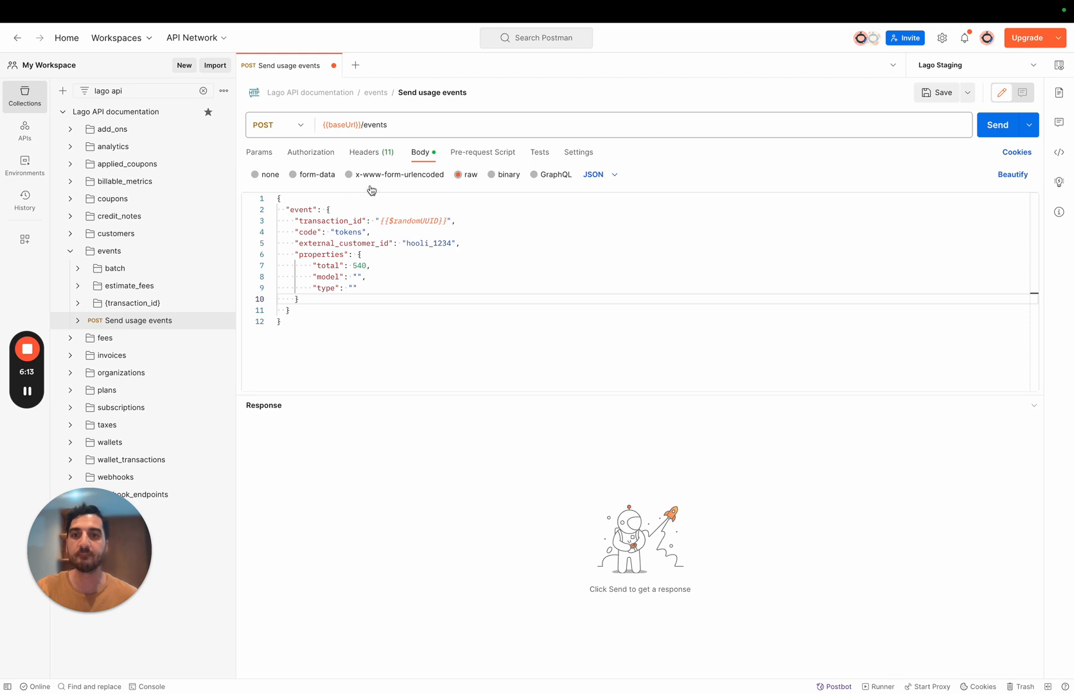
pyautogui.doubleClick(348, 231)
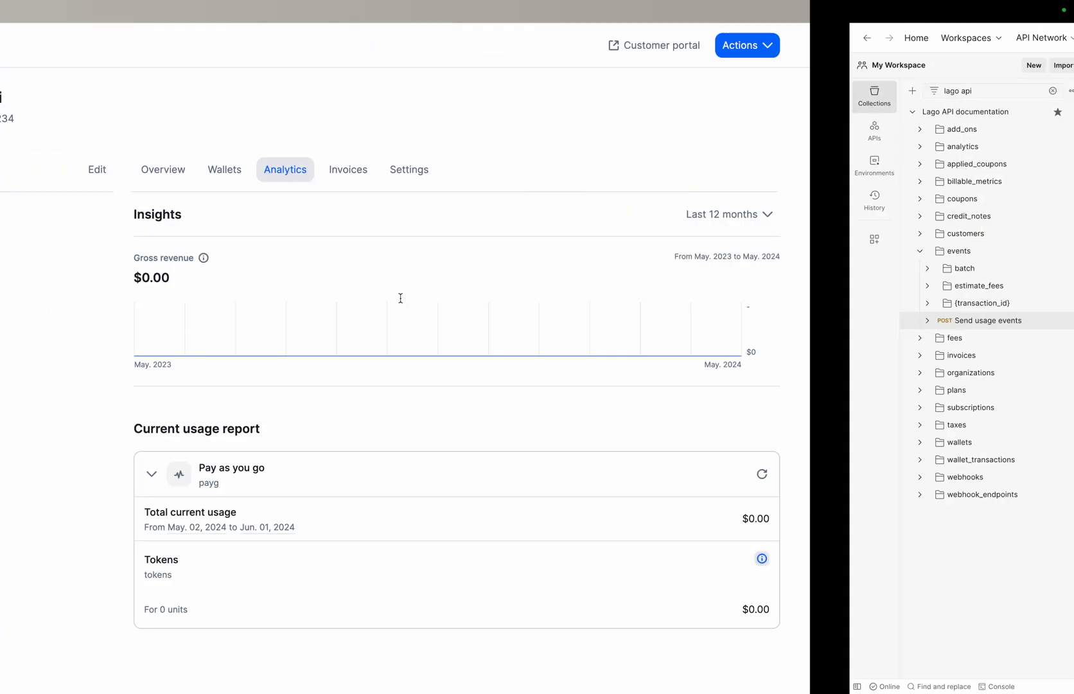
pyautogui.click(761, 558)
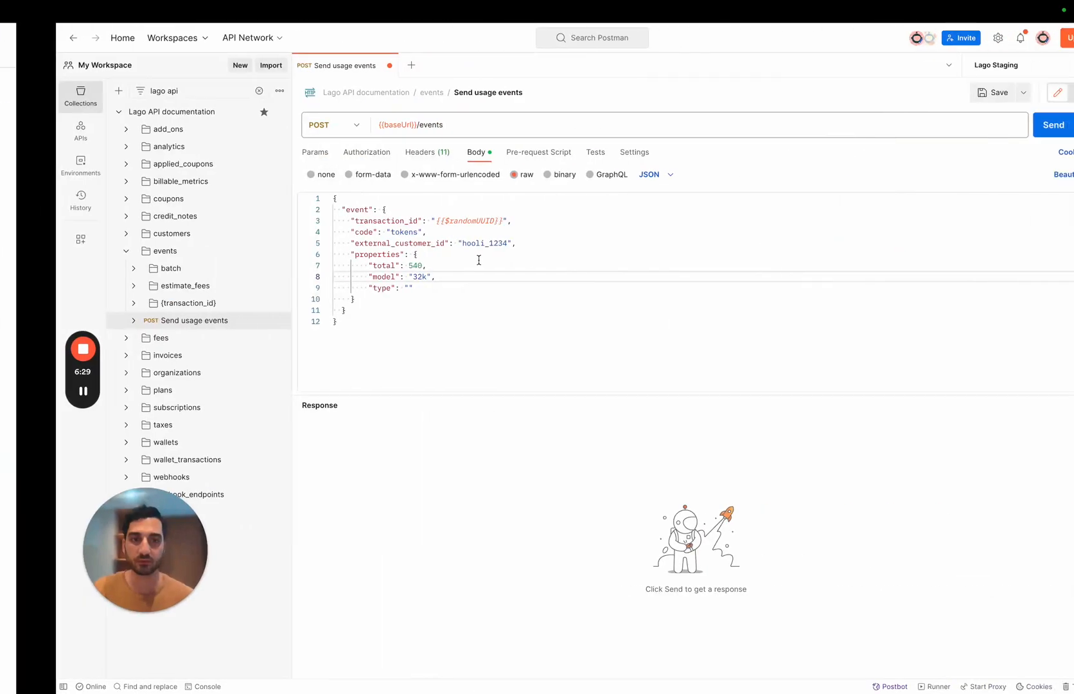
pyautogui.write('output')
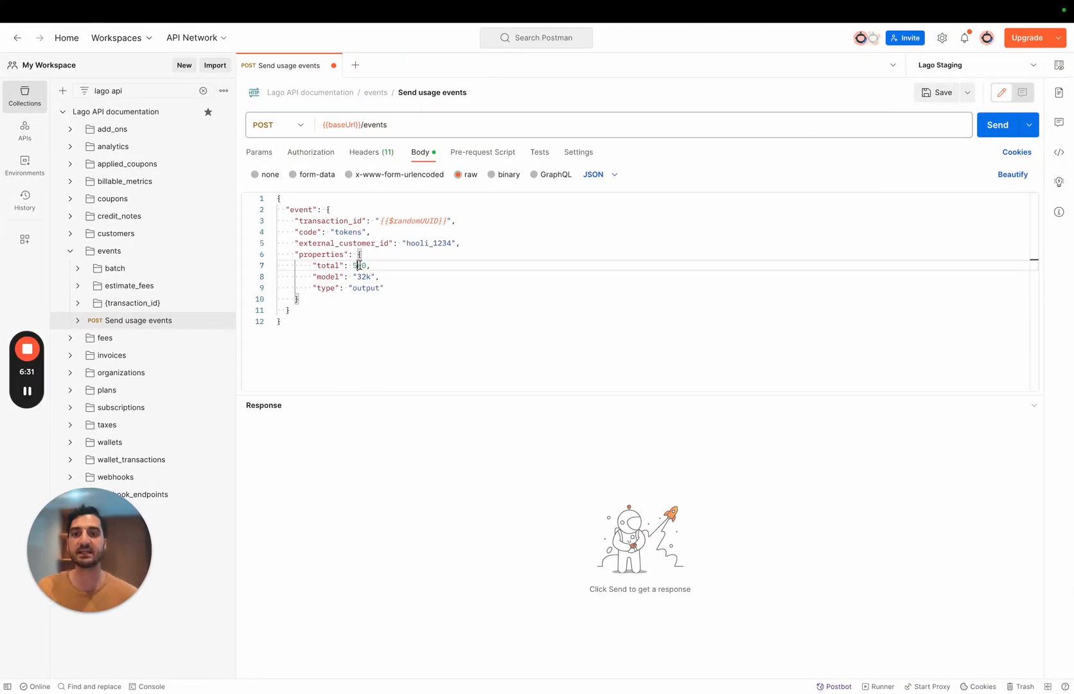
pyautogui.doubleClick(358, 265)
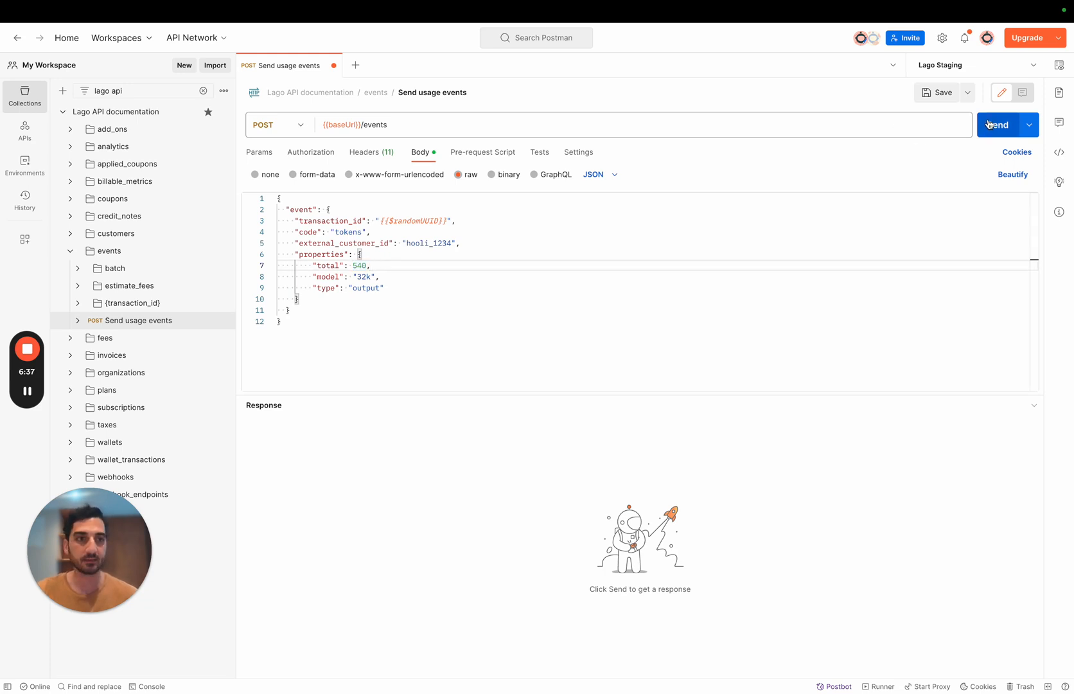
pyautogui.click(998, 124)
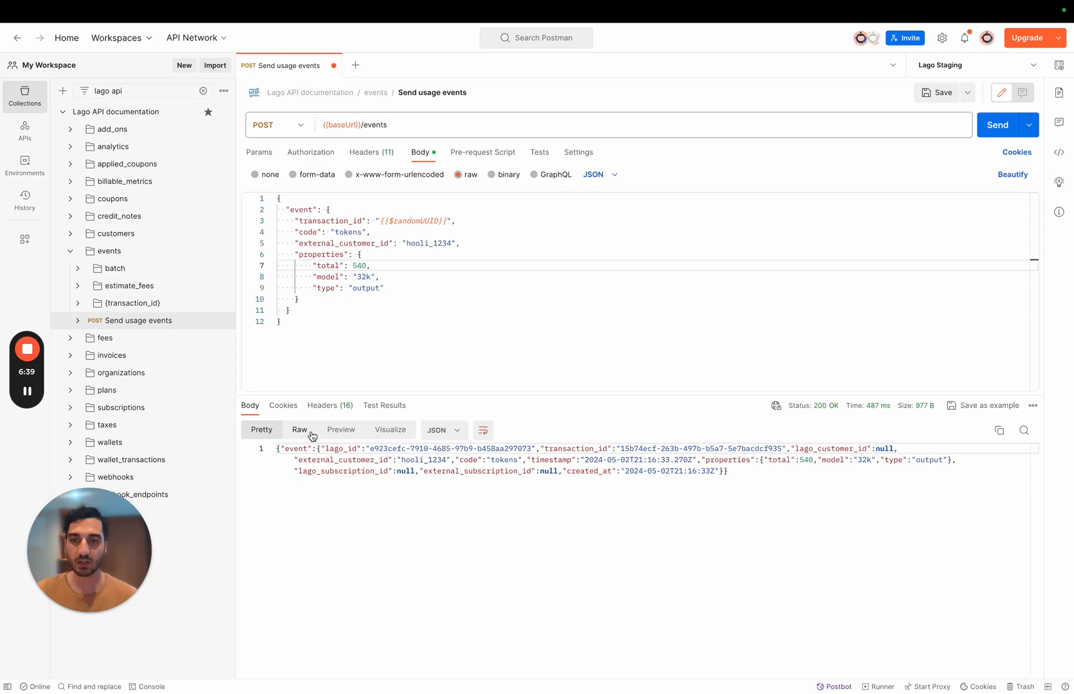
# Step: Close the Tokens breakdown and reload Hooli's usage report in Lago
pyautogui.click(261, 429)
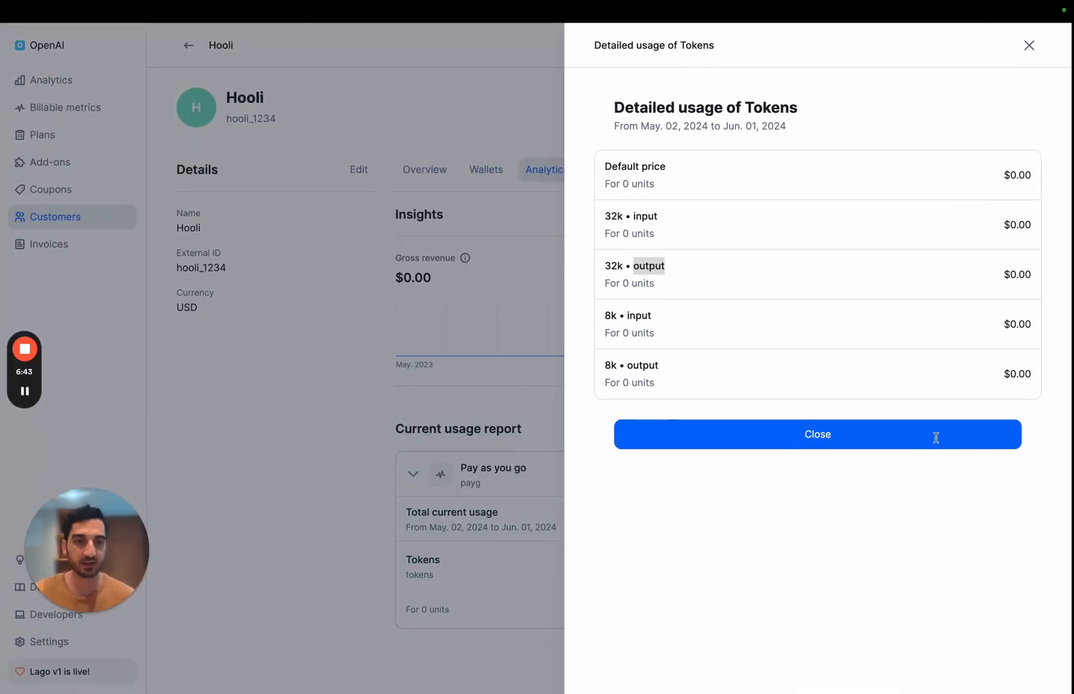
pyautogui.click(817, 435)
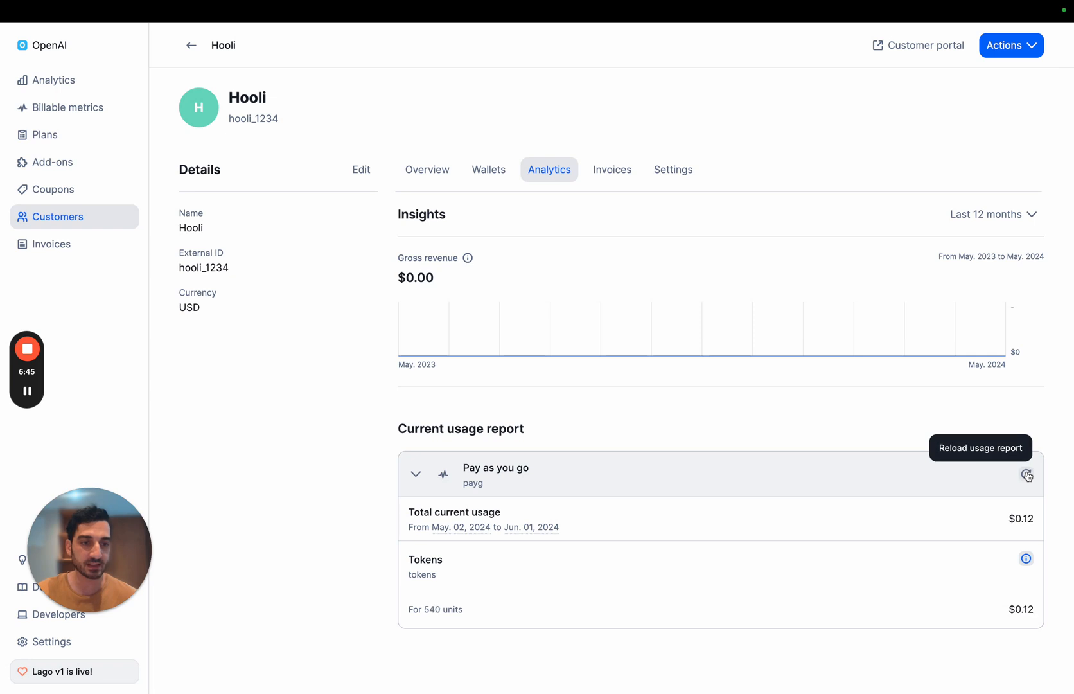
pyautogui.click(1025, 559)
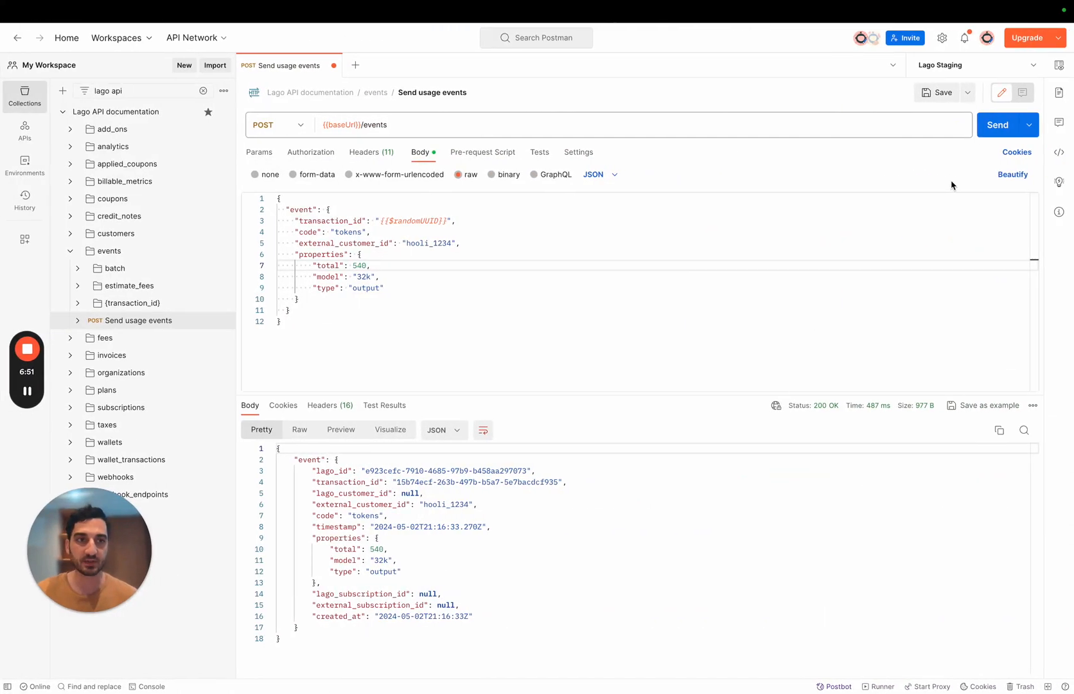
# Step: Resend the 32k output event and reload the report, reaching 1080 units ($0.24)
pyautogui.click(997, 125)
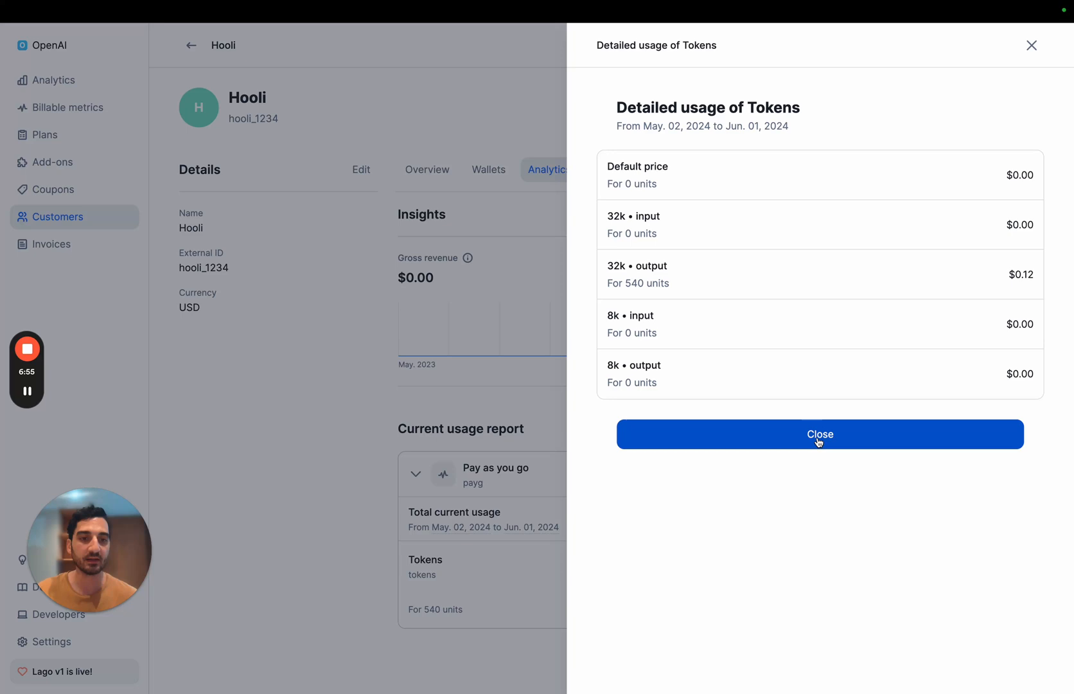
pyautogui.click(820, 434)
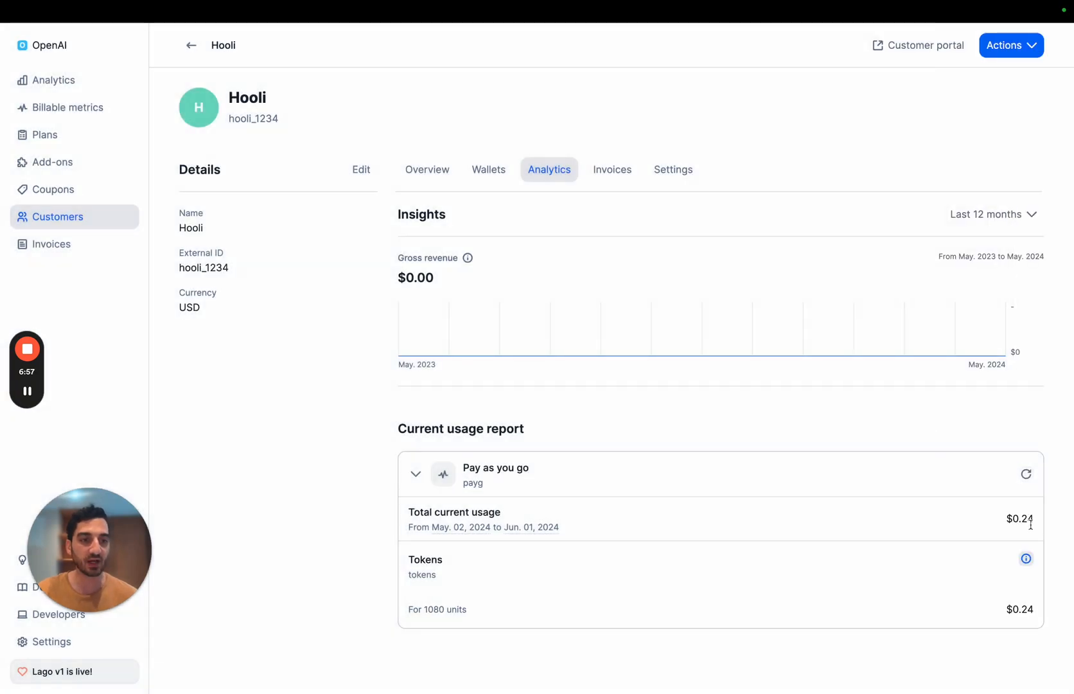
pyautogui.click(1025, 558)
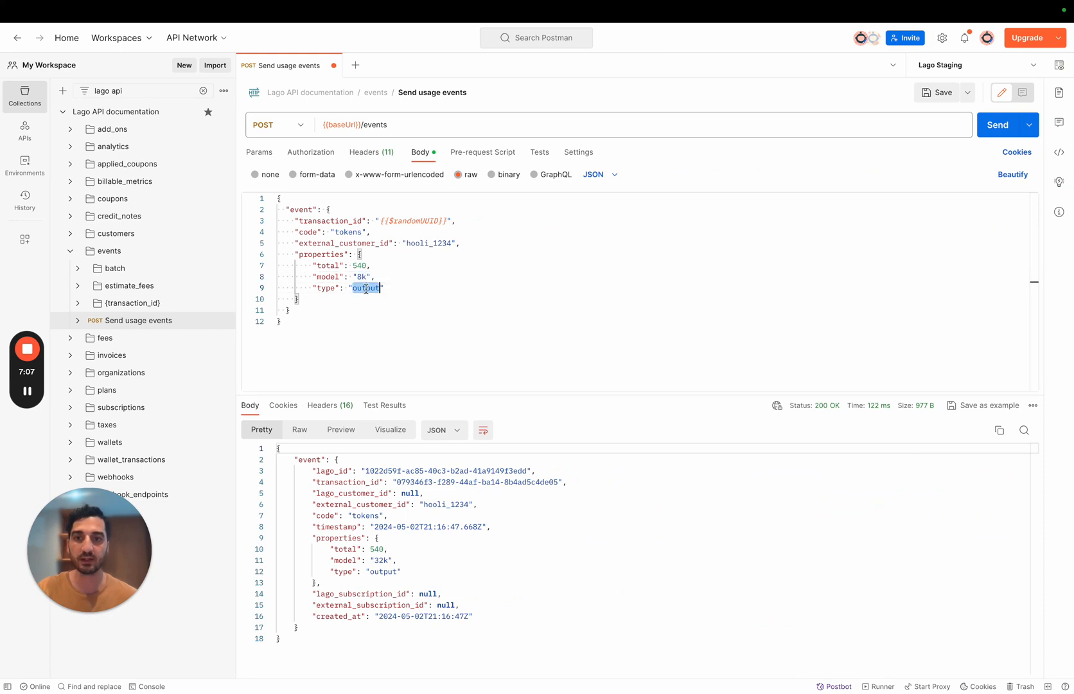
# Step: Change the event body to model 8k, type input, and send it
pyautogui.write('input')
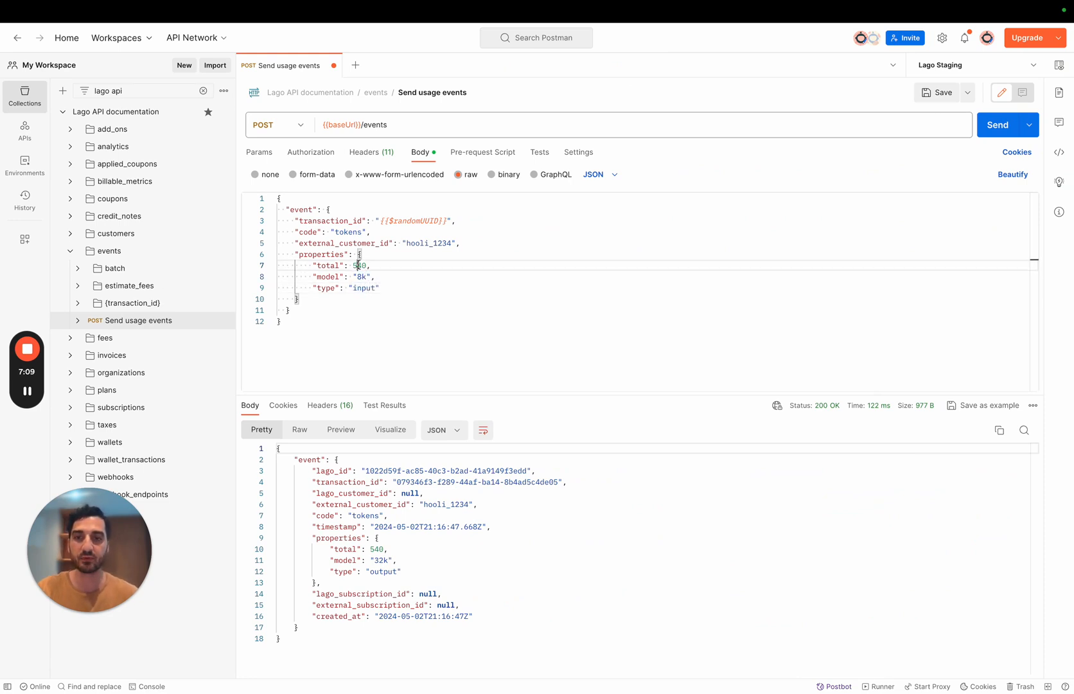
pyautogui.press('Backspace')
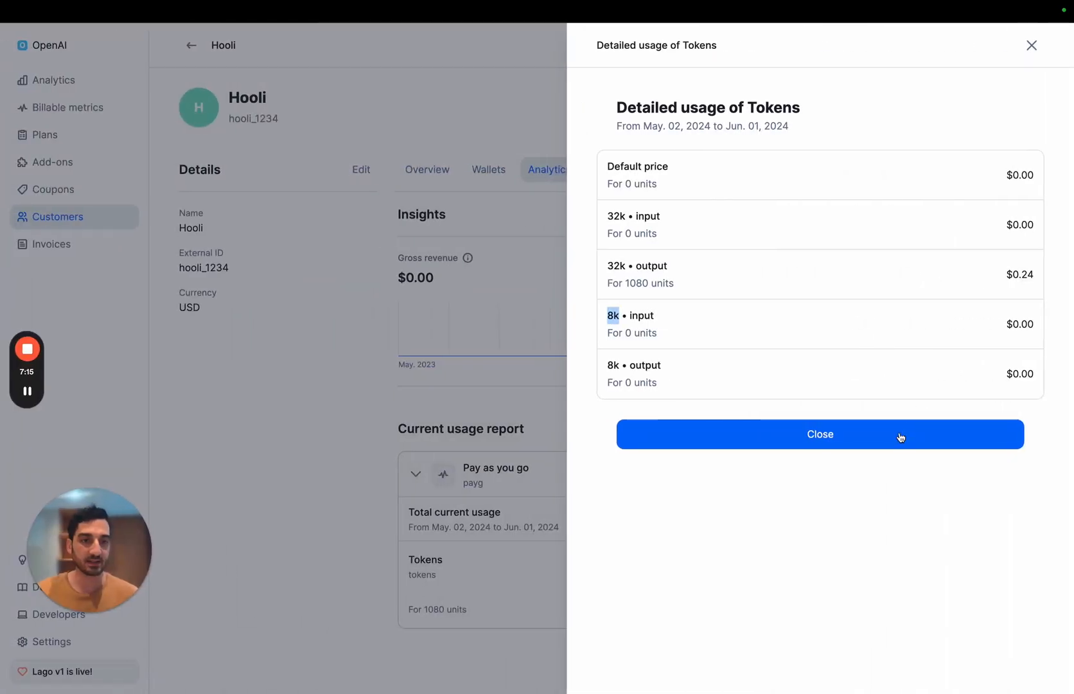
# Step: Reload the usage report to show 8k input at 5000 units ($0.15)
pyautogui.click(819, 433)
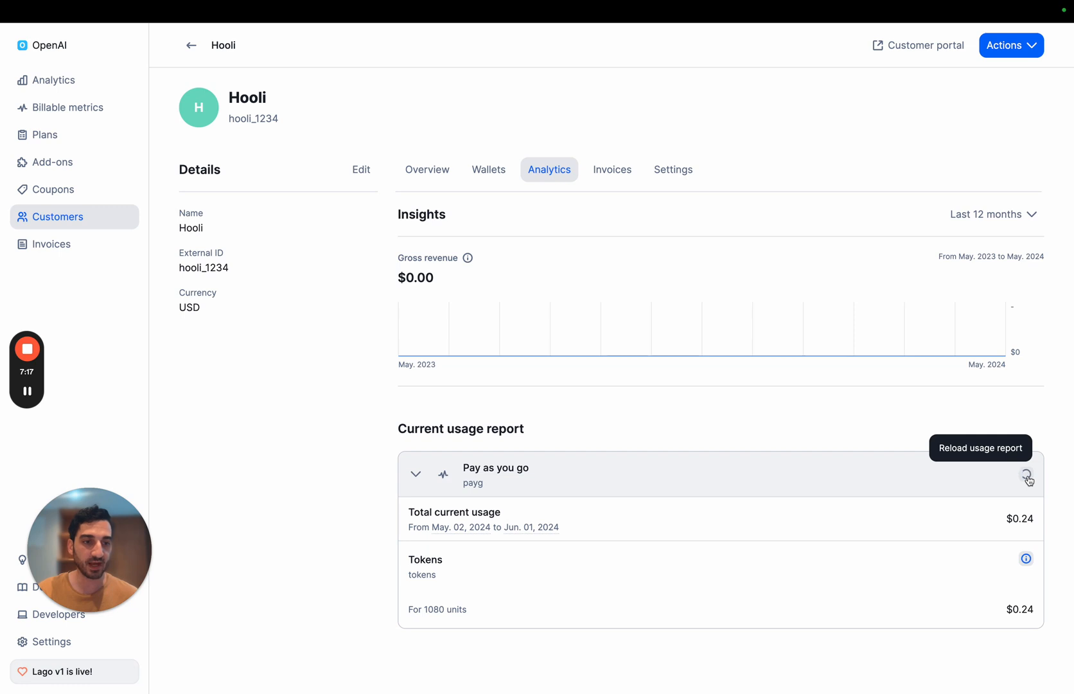
pyautogui.click(1026, 558)
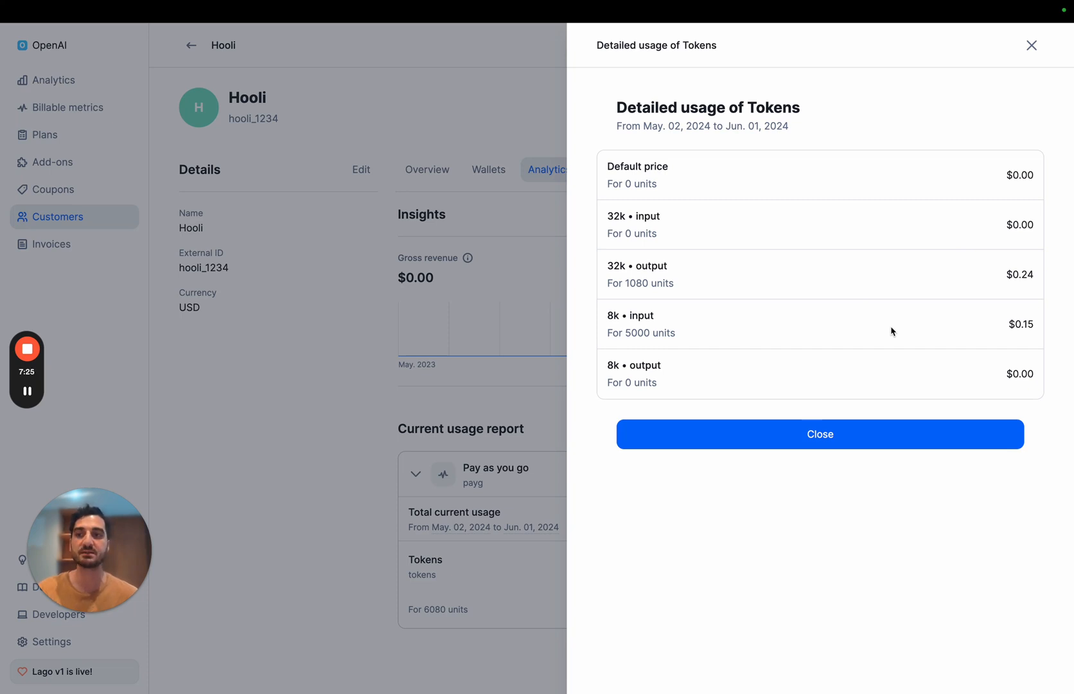
pyautogui.moveTo(365, 334)
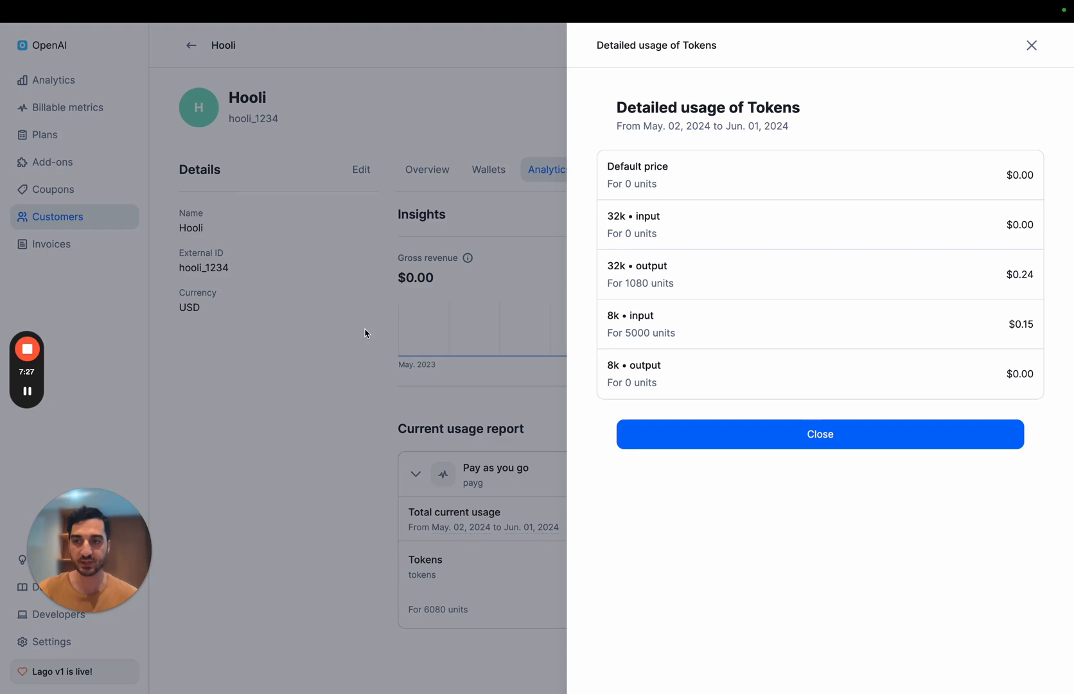